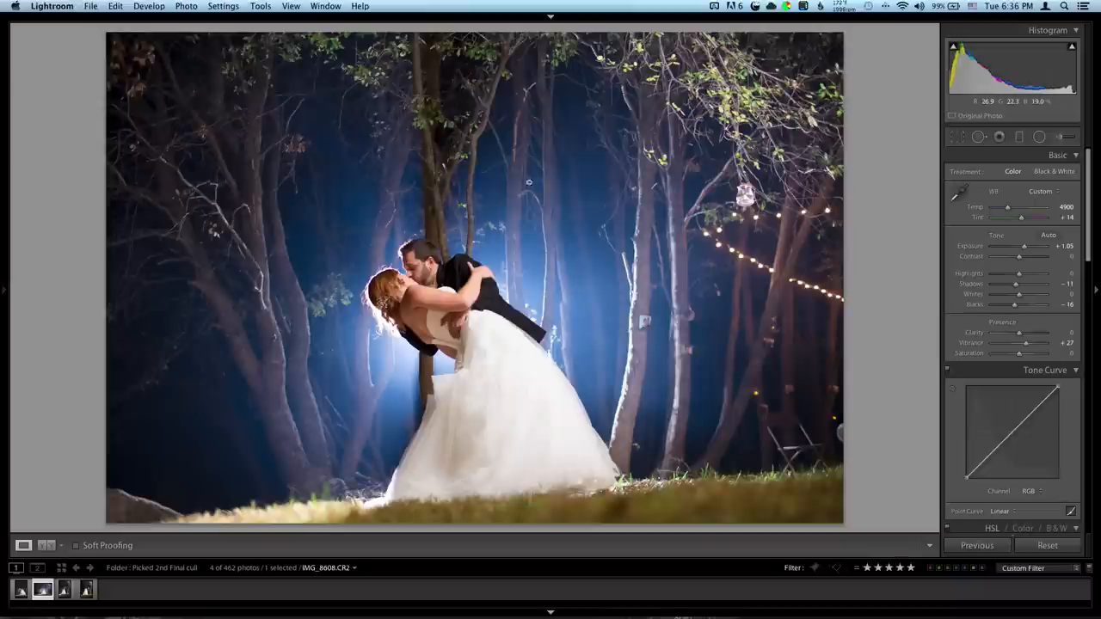
pyautogui.moveTo(478, 294)
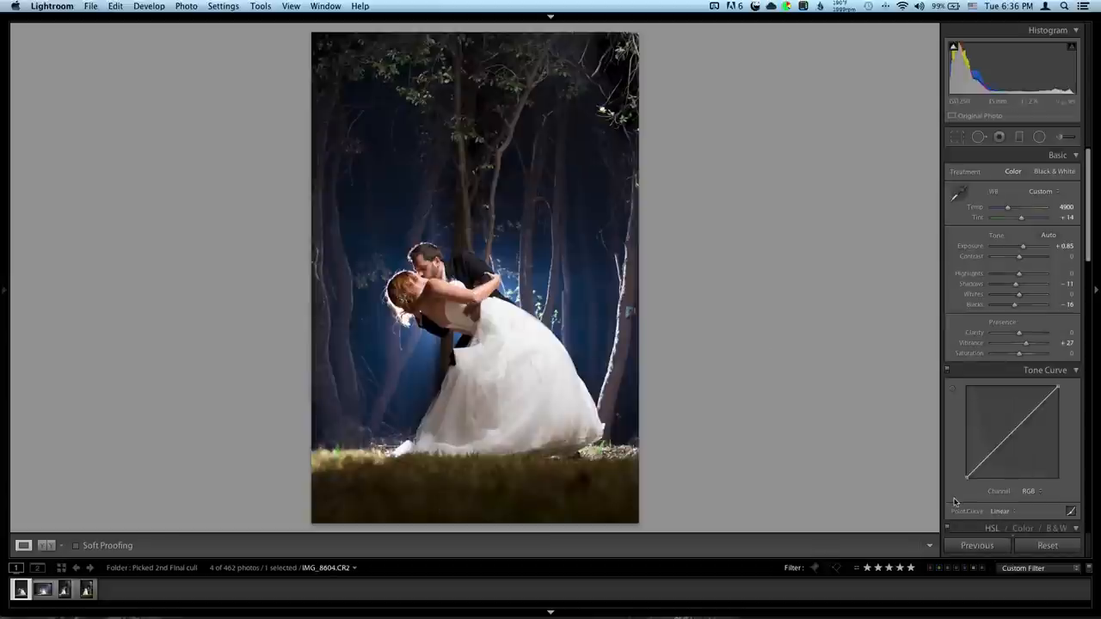
# - Reset all develop adjustments on the horizontal night wedding portrait
pyautogui.click(1045, 543)
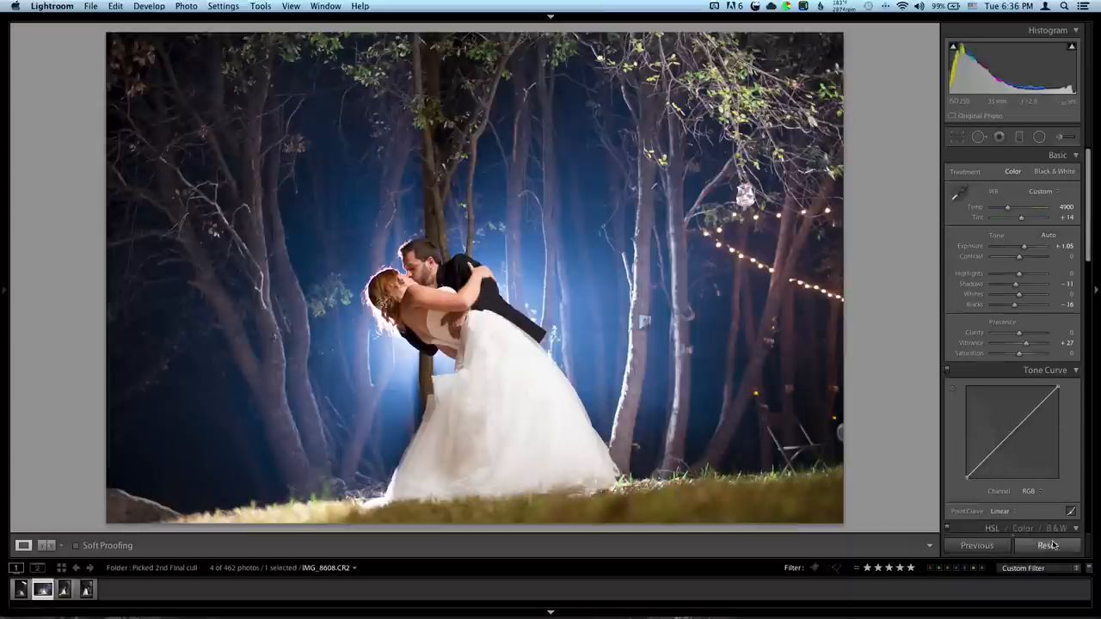
pyautogui.click(1046, 543)
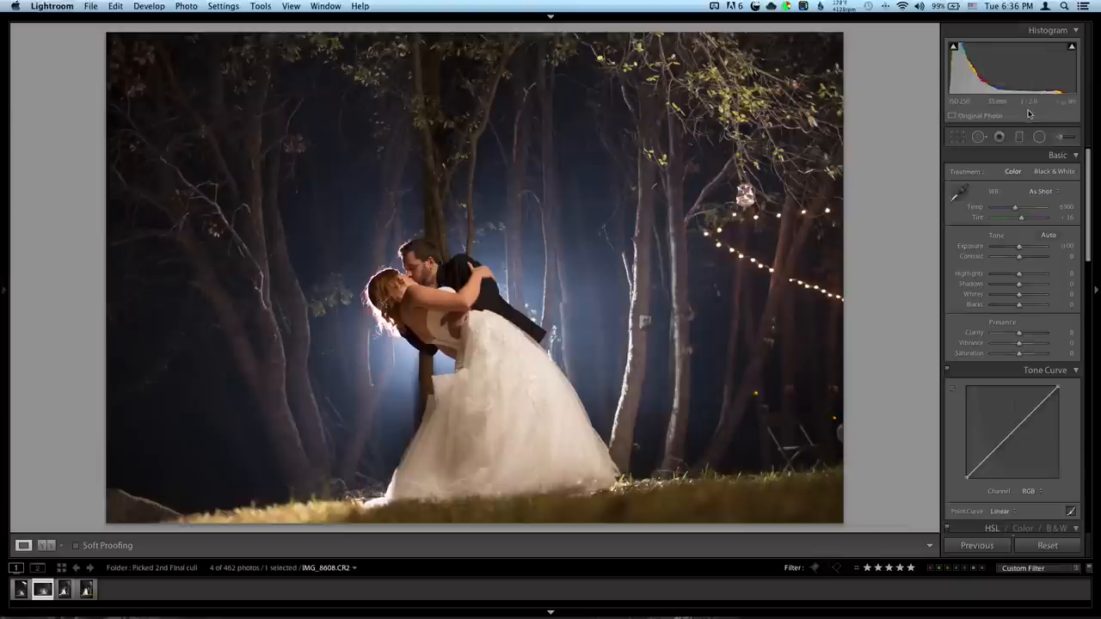
pyautogui.moveTo(1028, 103)
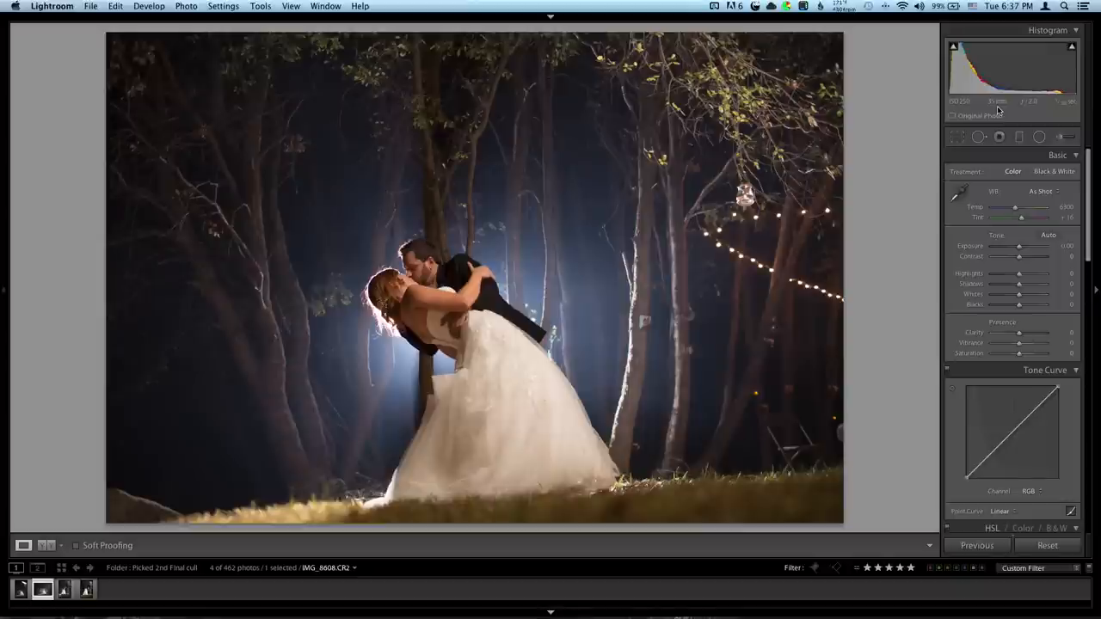
pyautogui.moveTo(1063, 110)
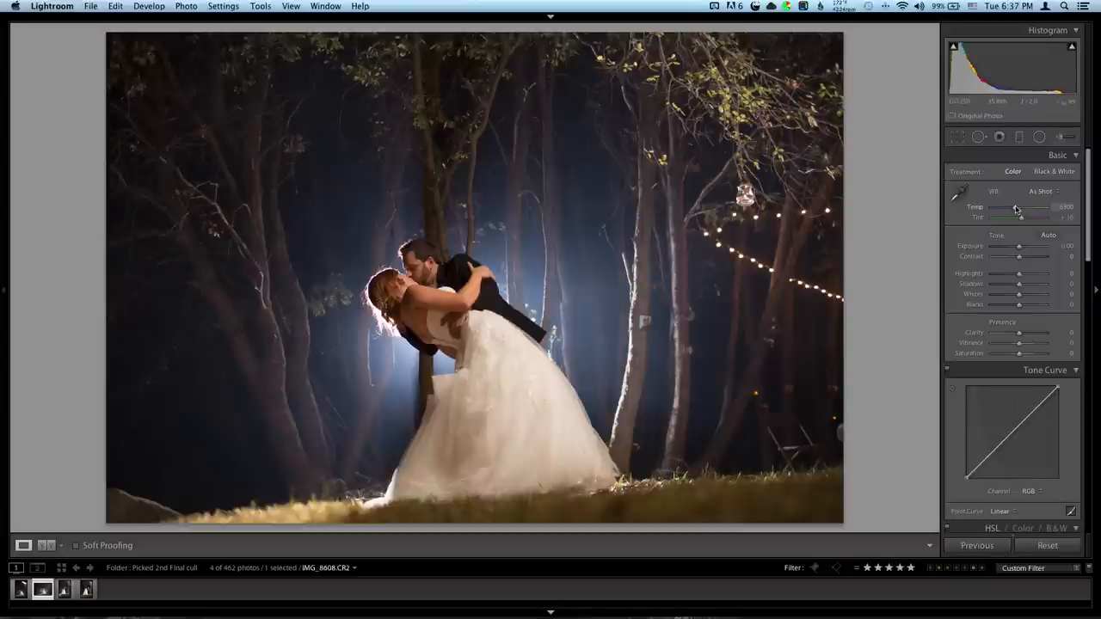
# - Cool the white balance toward blue by lowering Temp and adjusting Tint
pyautogui.moveTo(1018, 206); pyautogui.dragTo(1013, 206)
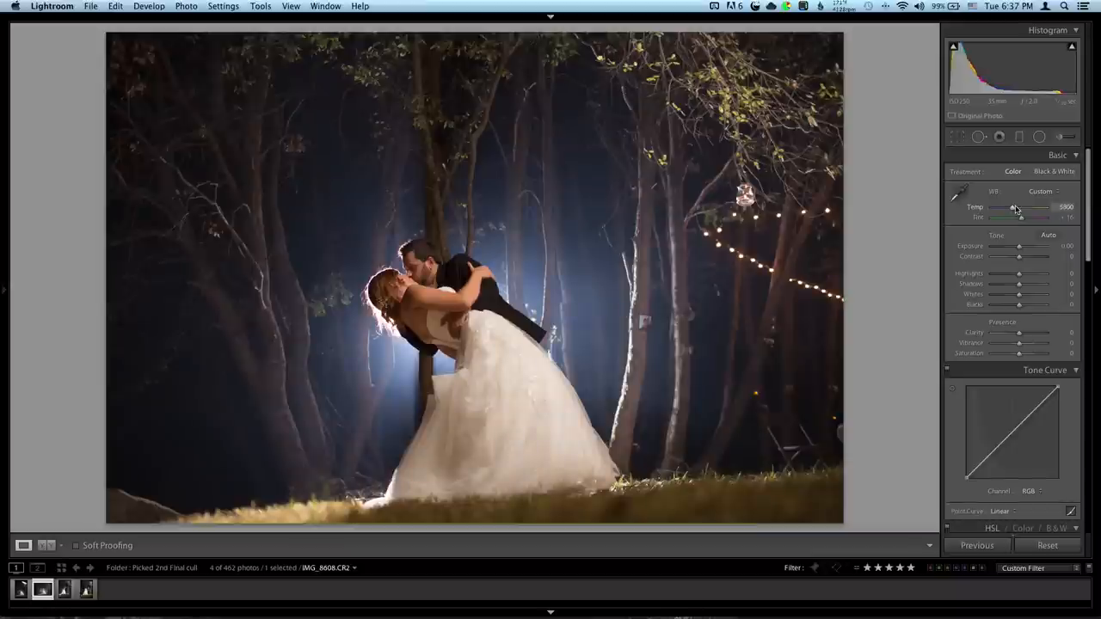
pyautogui.moveTo(1013, 210); pyautogui.dragTo(1006, 210)
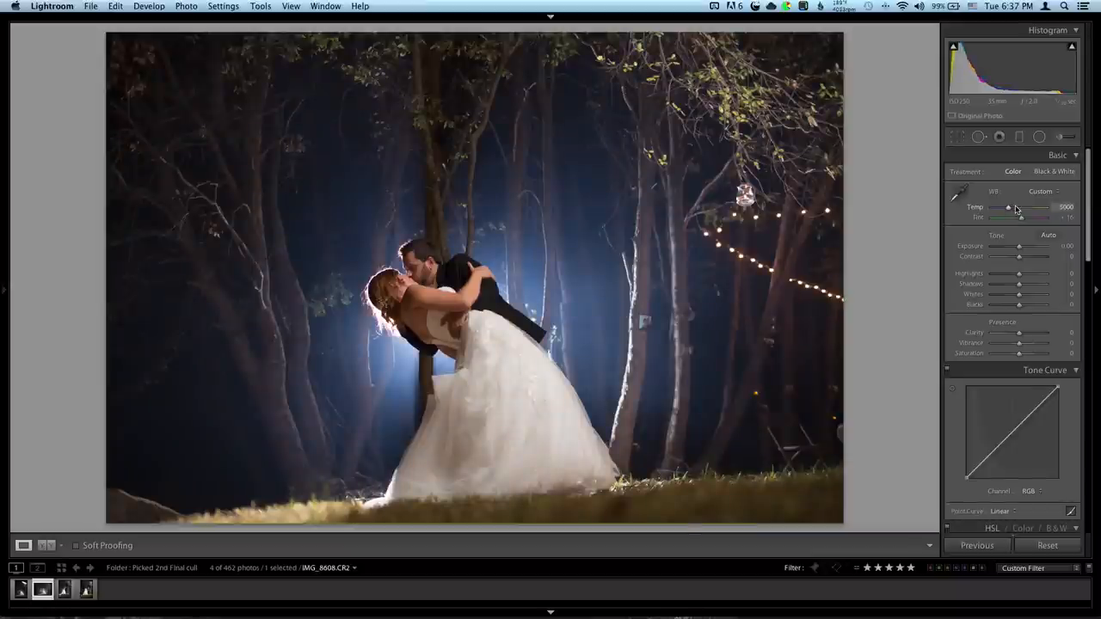
pyautogui.moveTo(1018, 206); pyautogui.dragTo(1006, 206)
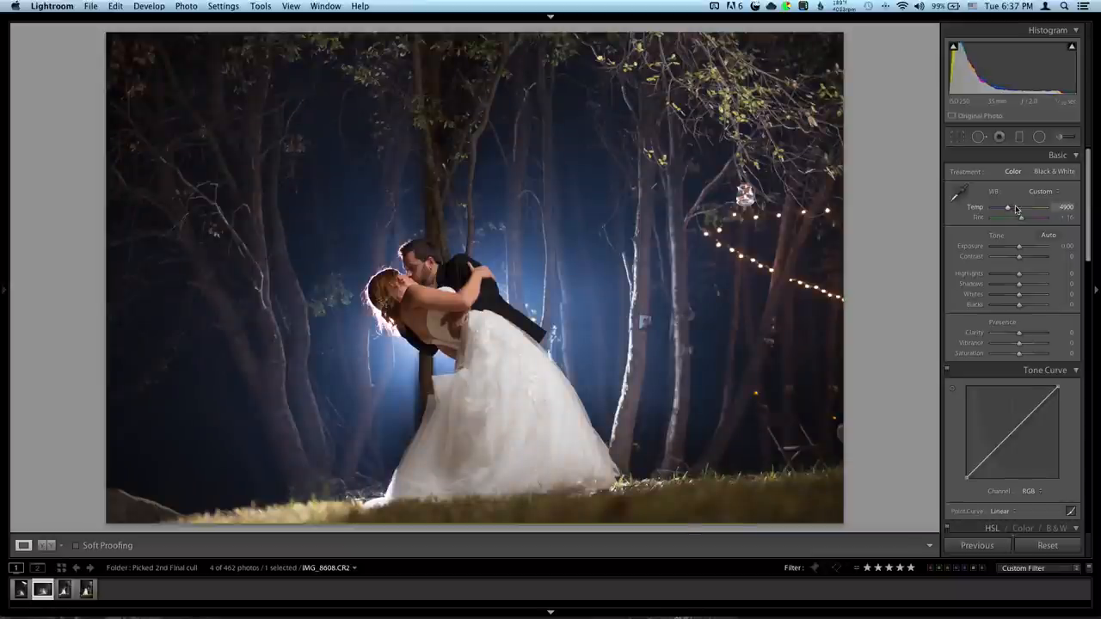
pyautogui.moveTo(1028, 217); pyautogui.dragTo(1018, 217)
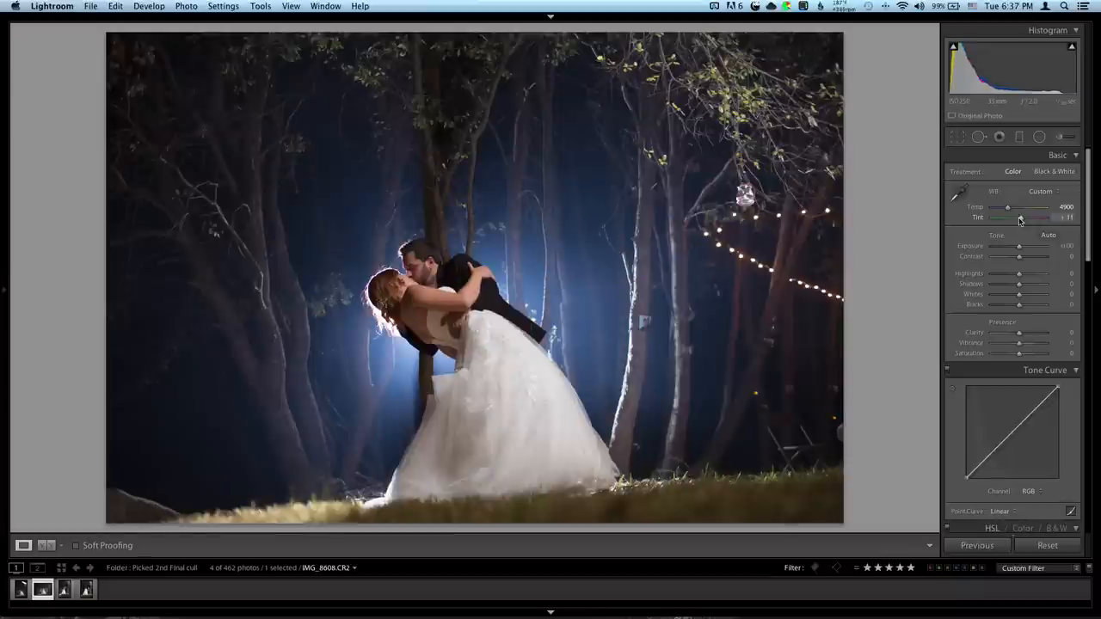
pyautogui.moveTo(1022, 217); pyautogui.dragTo(1028, 216)
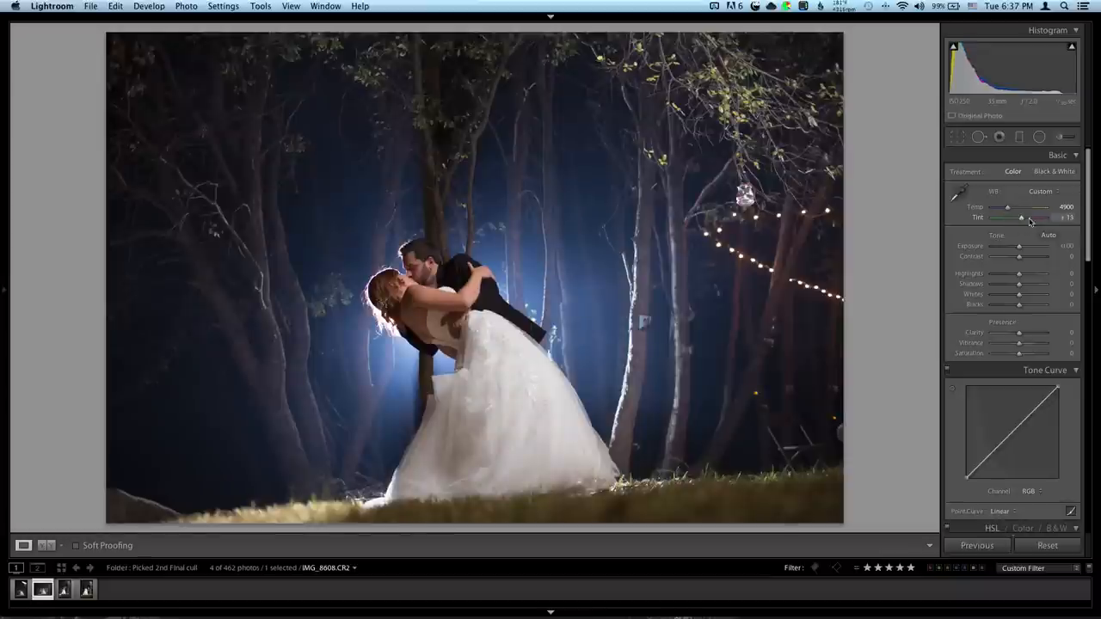
pyautogui.moveTo(1023, 244); pyautogui.dragTo(1032, 244)
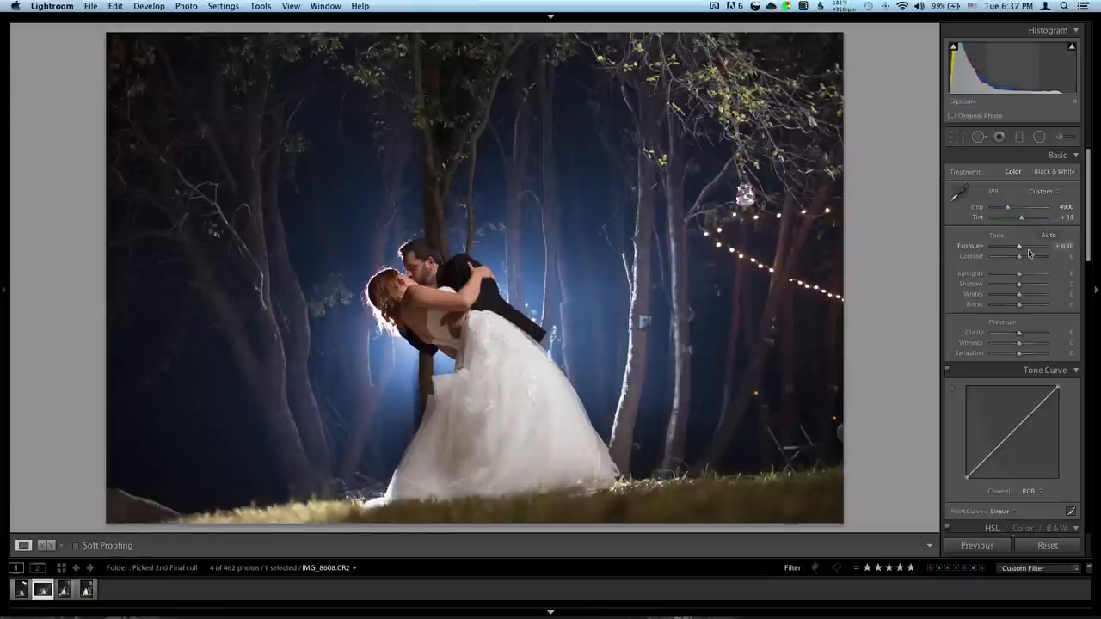
# - Brighten the exposure and rework Highlights and Blacks for shadow depth
pyautogui.moveTo(1012, 246); pyautogui.dragTo(1023, 246)
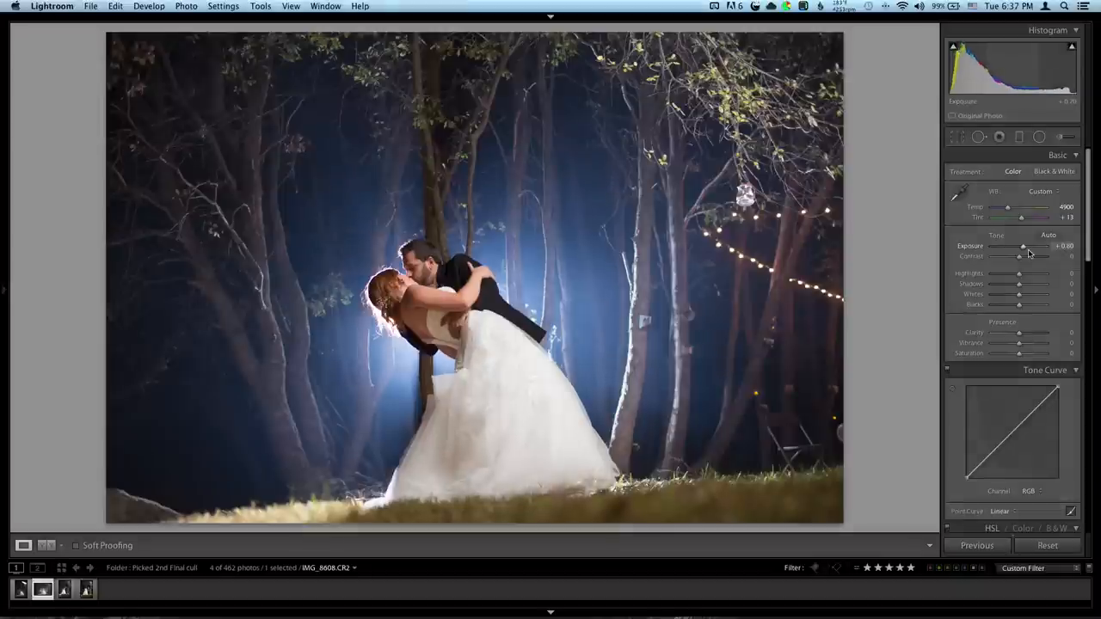
pyautogui.moveTo(1018, 246); pyautogui.dragTo(1025, 246)
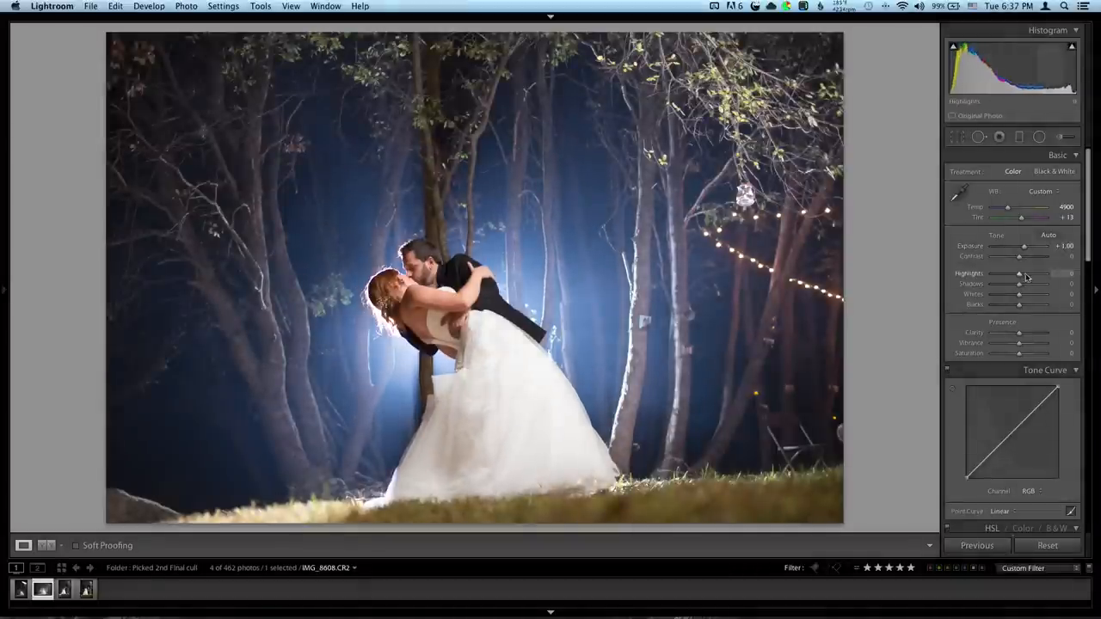
pyautogui.moveTo(1018, 284); pyautogui.dragTo(1015, 284)
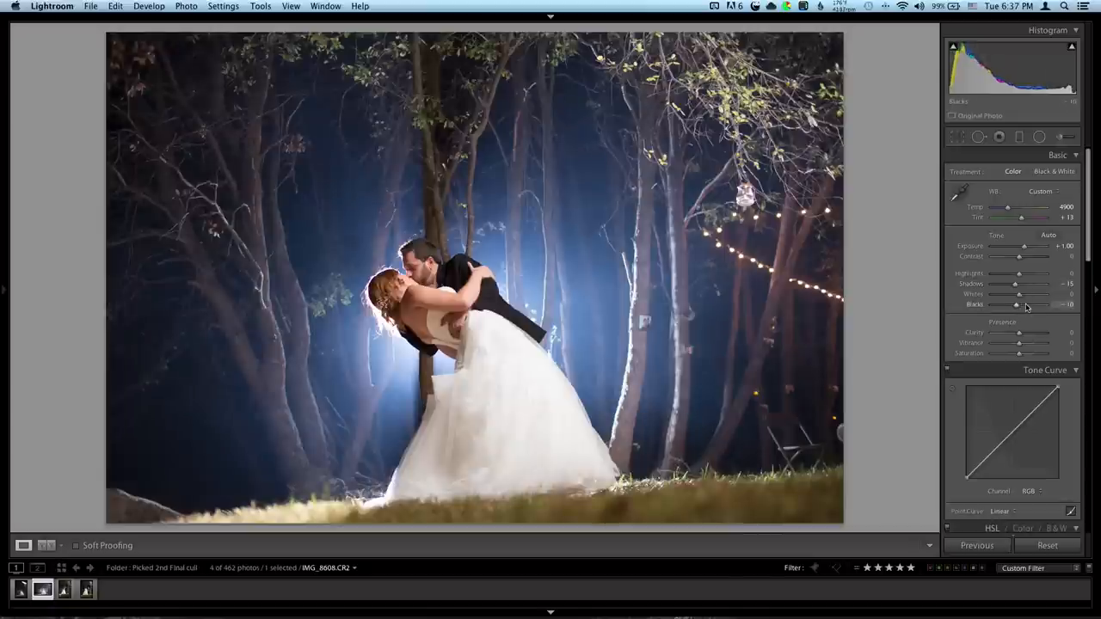
pyautogui.moveTo(1032, 304); pyautogui.dragTo(1023, 305)
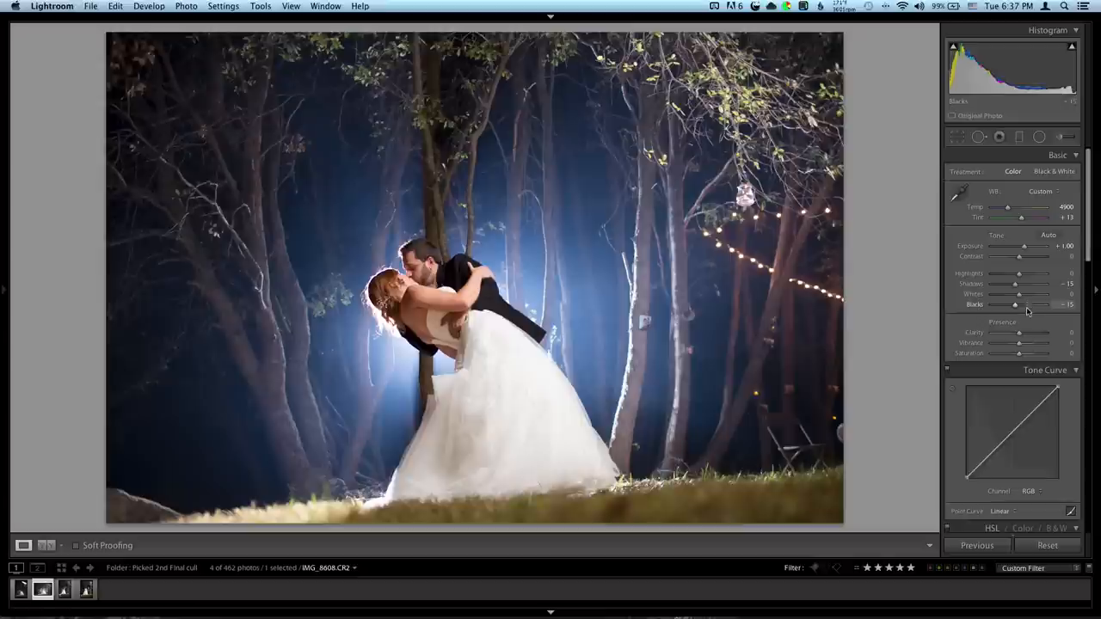
# - Raise Vibrance in the Presence section to make the portrait's colours richer
pyautogui.moveTo(1018, 344); pyautogui.dragTo(1040, 344)
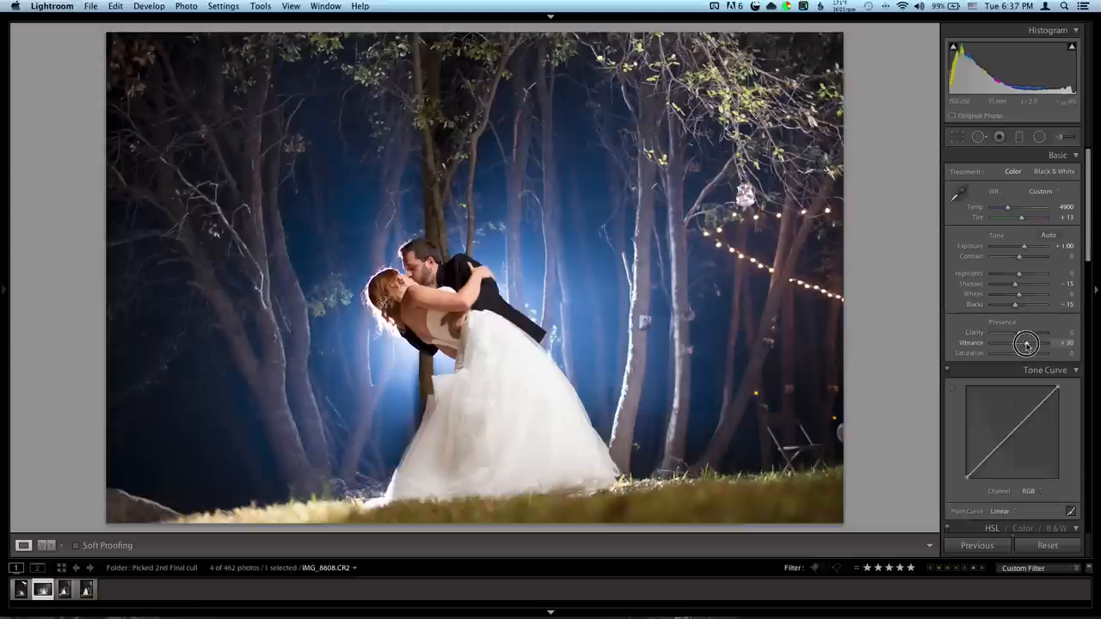
pyautogui.moveTo(1029, 344); pyautogui.dragTo(1017, 344)
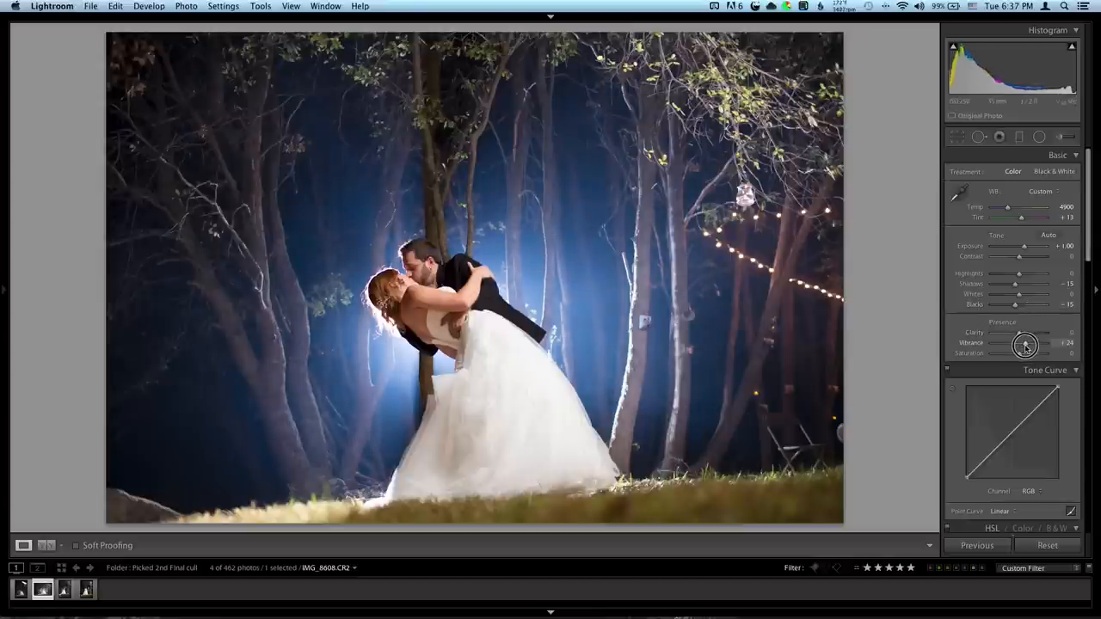
pyautogui.moveTo(1023, 344); pyautogui.dragTo(1029, 344)
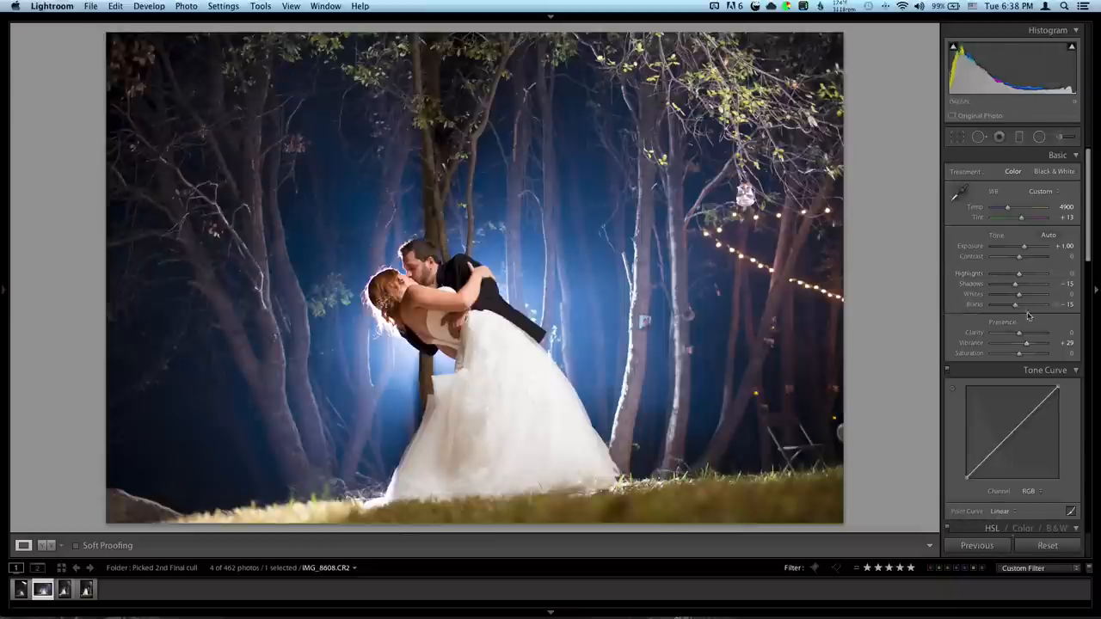
pyautogui.moveTo(1006, 207); pyautogui.dragTo(1008, 207)
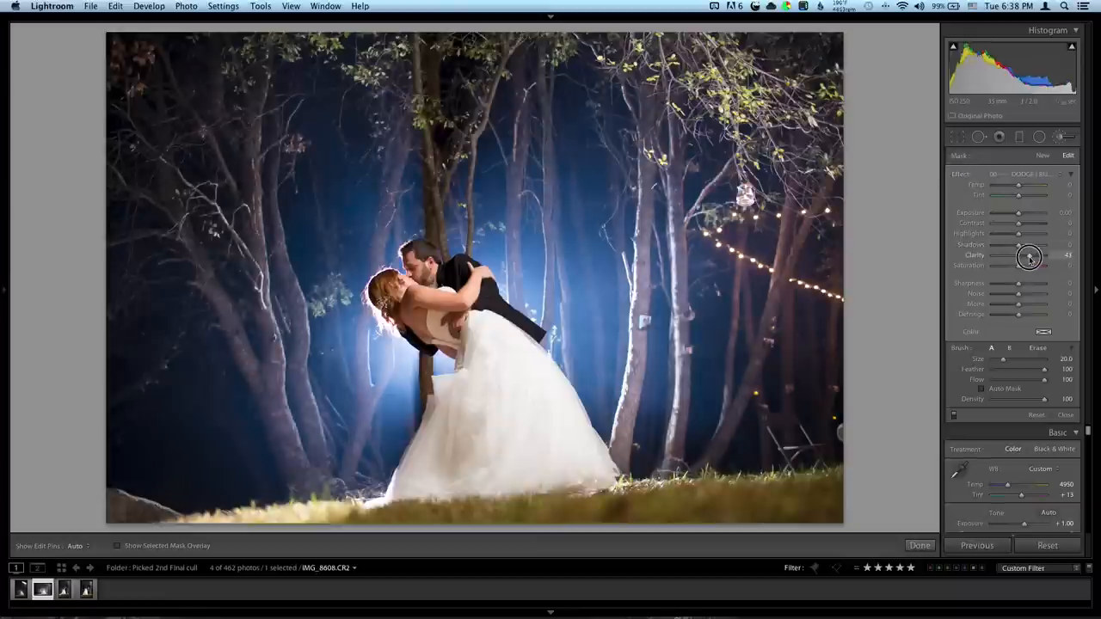
# - Add a local brush adjustment with extra Clarity and Saturation on the portrait
pyautogui.moveTo(1029, 255); pyautogui.dragTo(1025, 269)
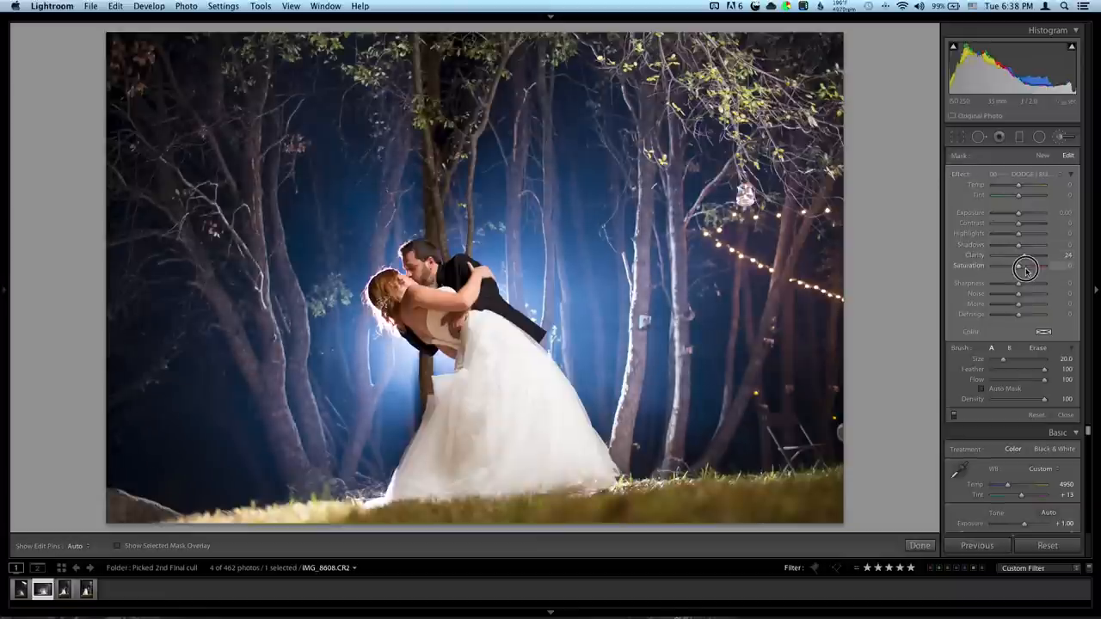
pyautogui.moveTo(1018, 265); pyautogui.dragTo(1045, 265)
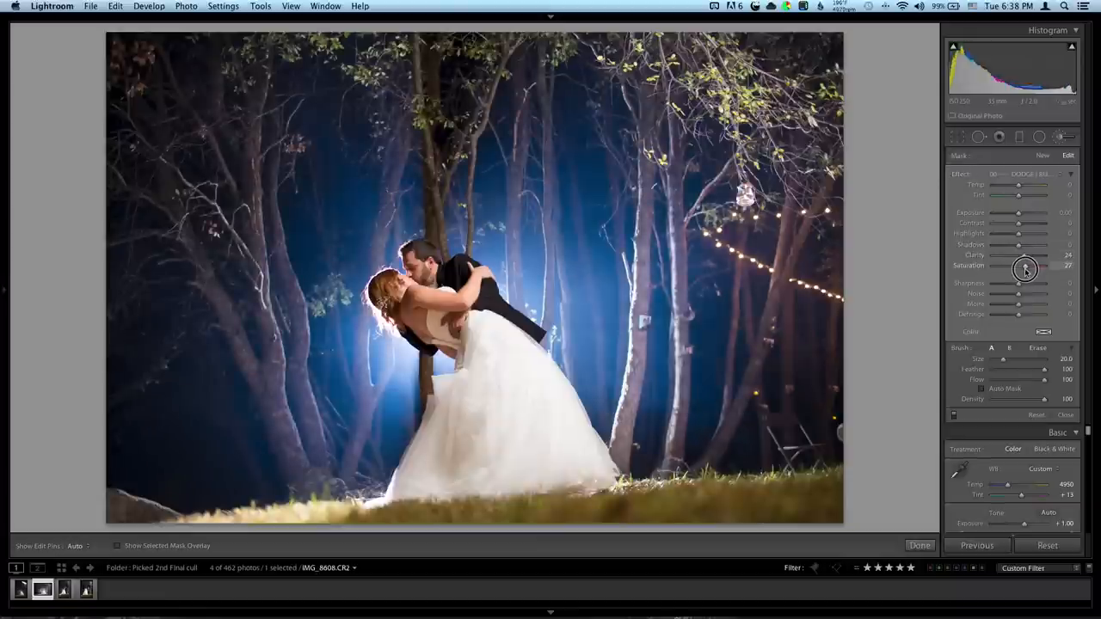
pyautogui.moveTo(1025, 268); pyautogui.dragTo(1023, 264)
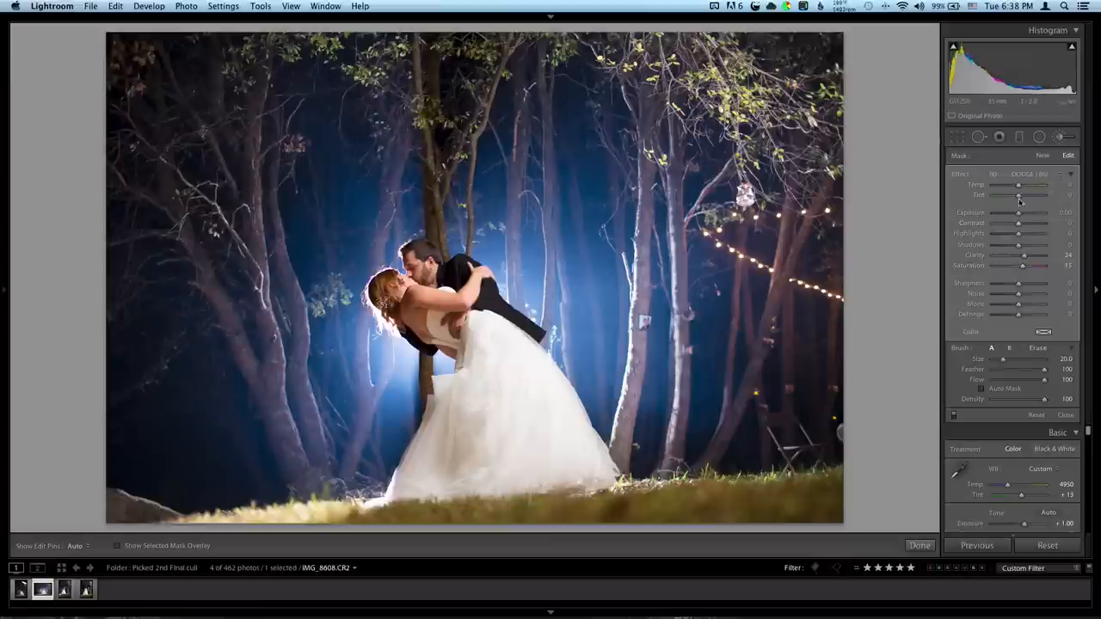
pyautogui.moveTo(1018, 186); pyautogui.dragTo(1028, 186)
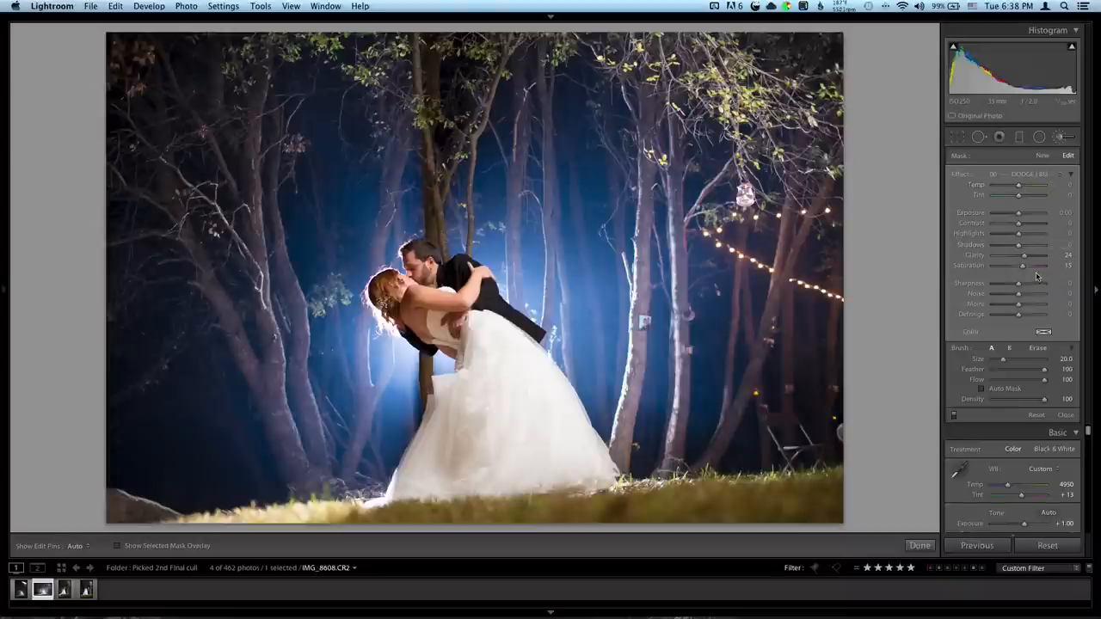
pyautogui.moveTo(1026, 256); pyautogui.dragTo(1030, 256)
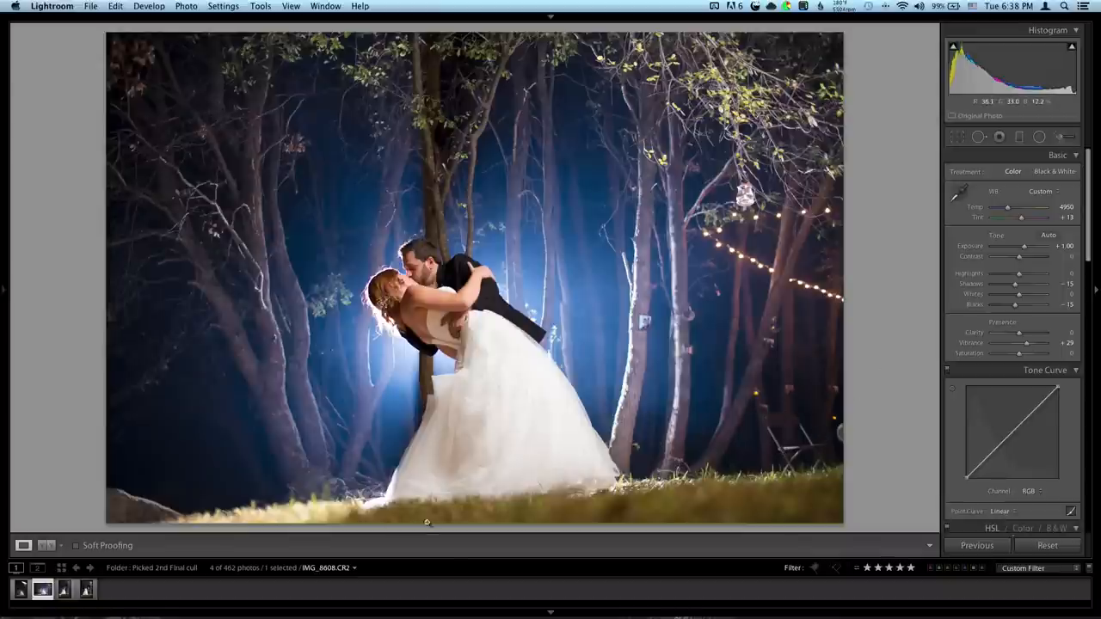
# - Shift the Blue hue of the tree lighting toward teal in the HSL Hue section
pyautogui.scroll(-3)
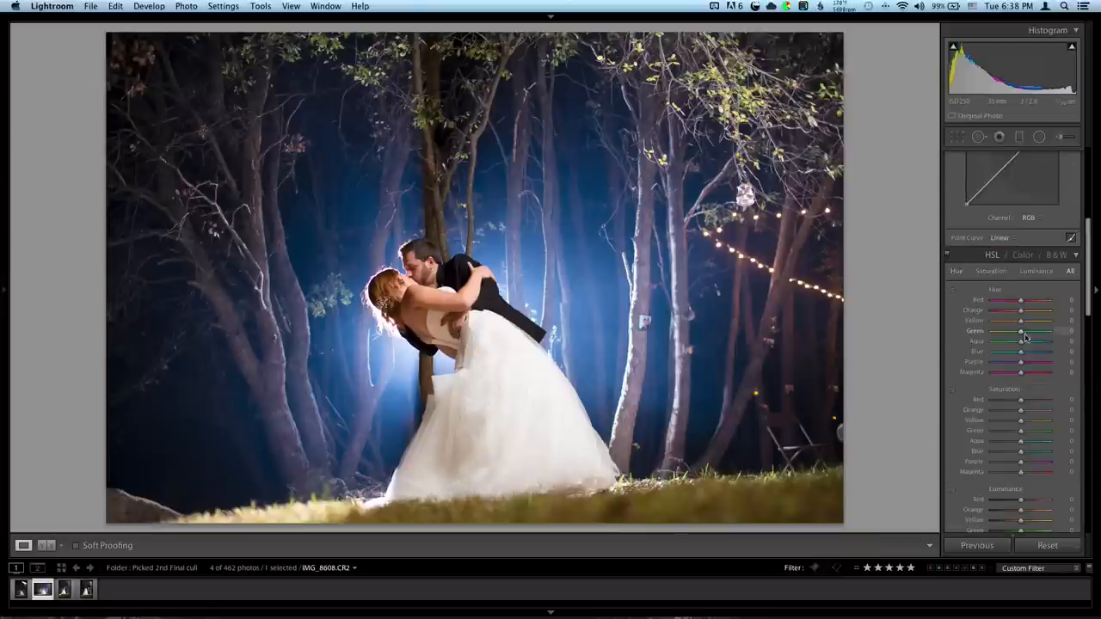
pyautogui.moveTo(1022, 330); pyautogui.dragTo(1032, 330)
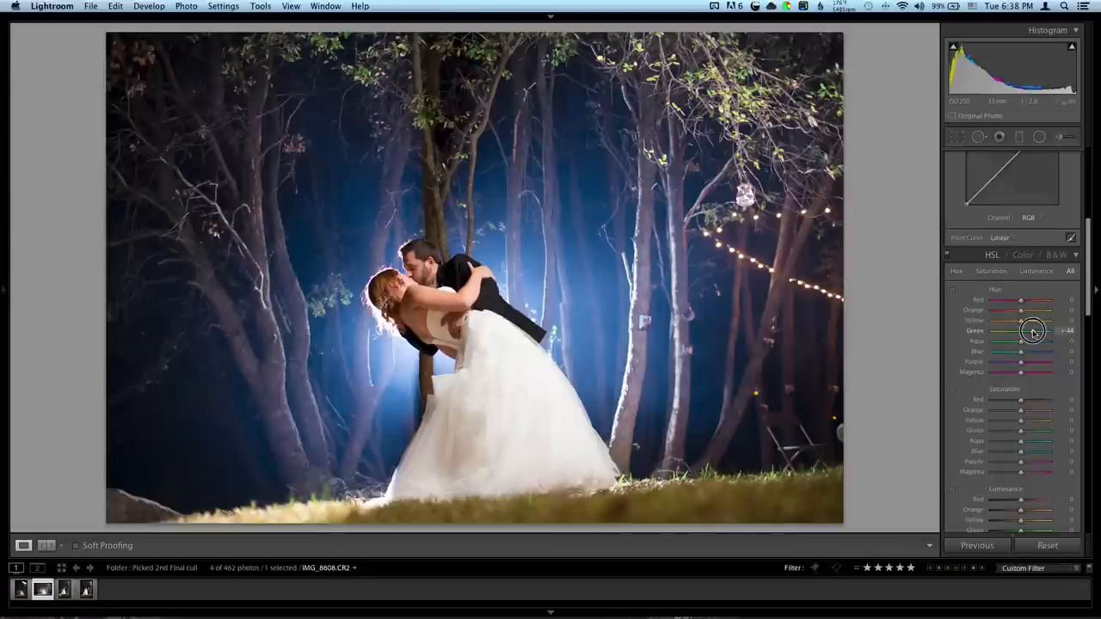
pyautogui.moveTo(1022, 330); pyautogui.dragTo(1021, 330)
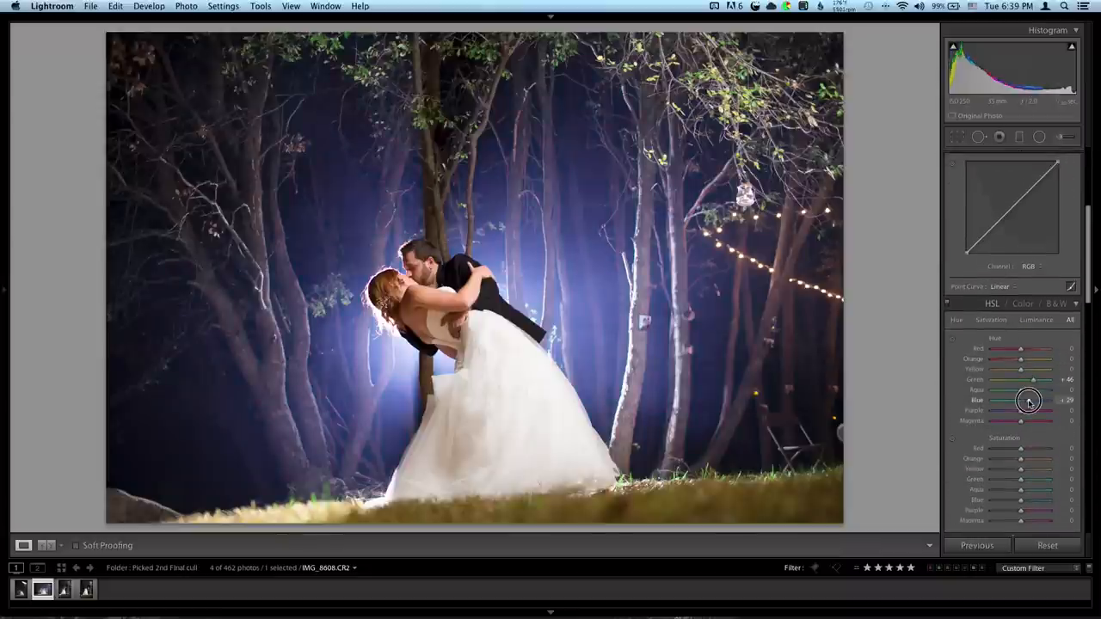
pyautogui.moveTo(1029, 399); pyautogui.dragTo(1012, 399)
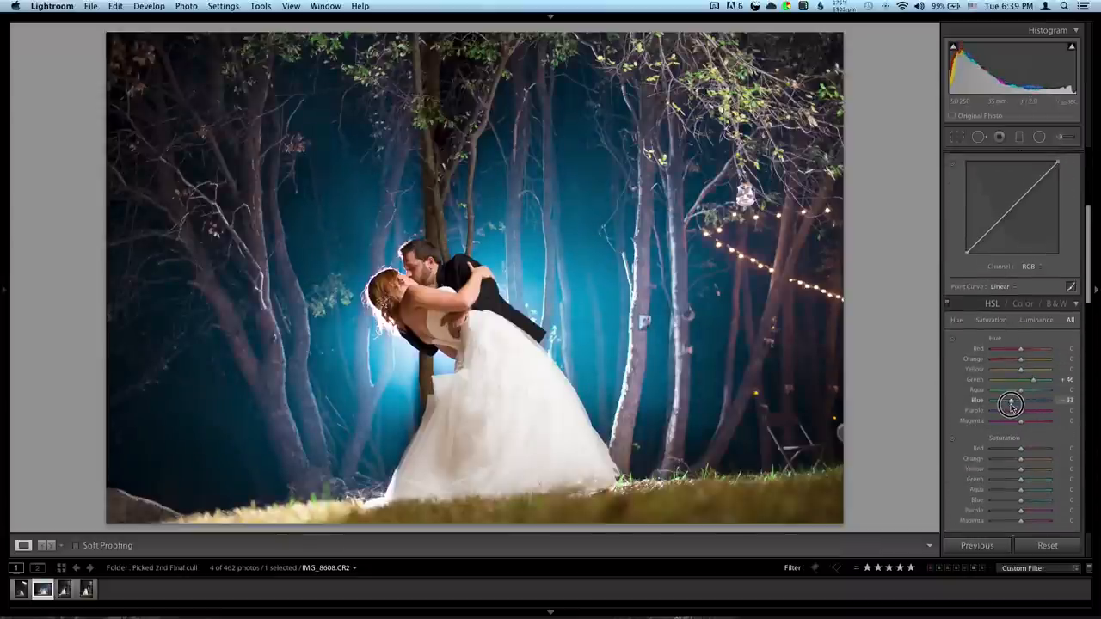
pyautogui.moveTo(1011, 404); pyautogui.dragTo(1001, 409)
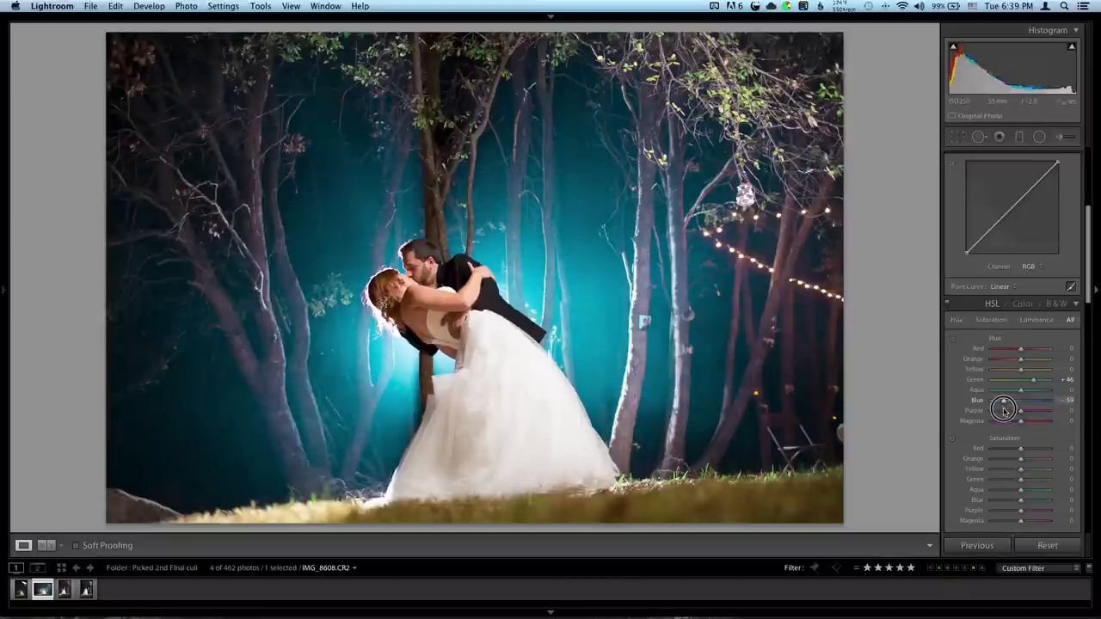
pyautogui.moveTo(1004, 408); pyautogui.dragTo(1025, 402)
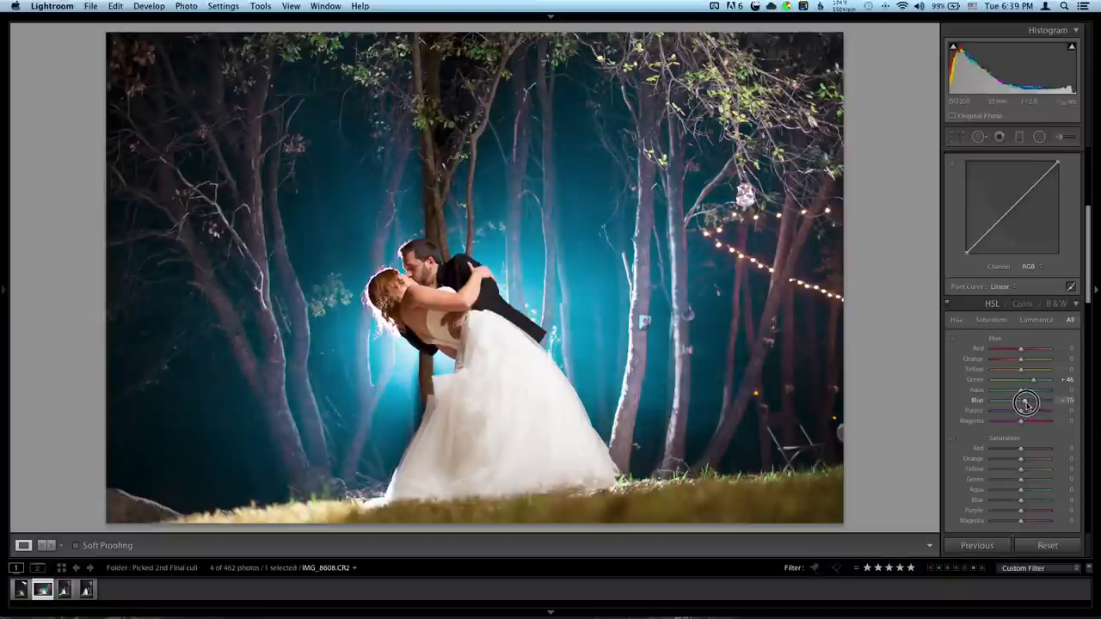
# - Shift the Purple hue so the glow behind the trees reads as cool blue
pyautogui.moveTo(1026, 399); pyautogui.dragTo(1042, 399)
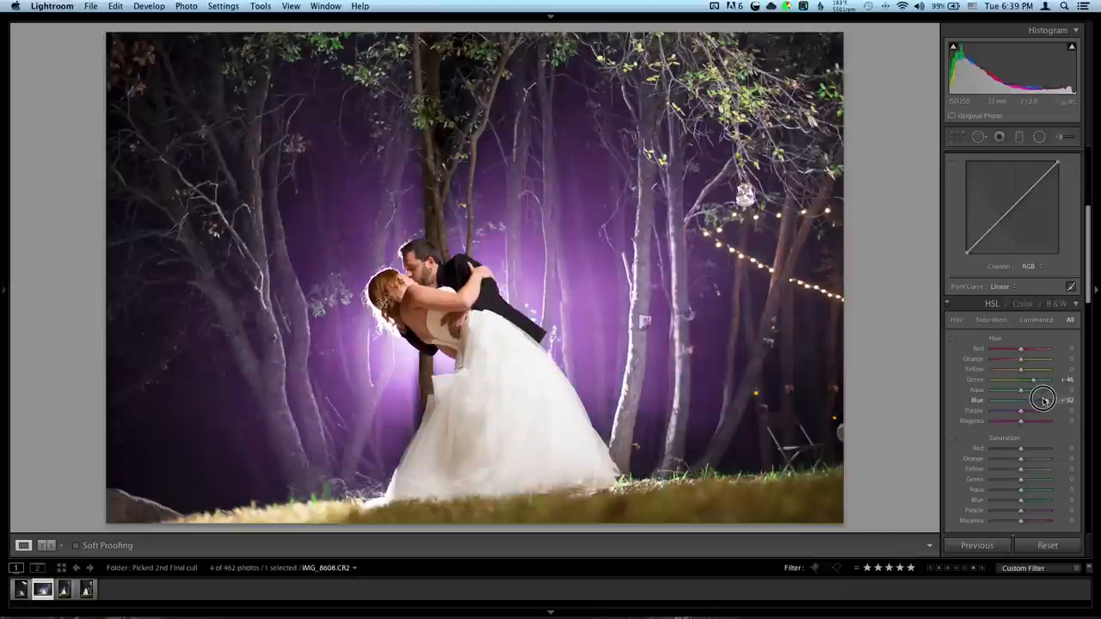
pyautogui.moveTo(1042, 399); pyautogui.dragTo(1018, 399)
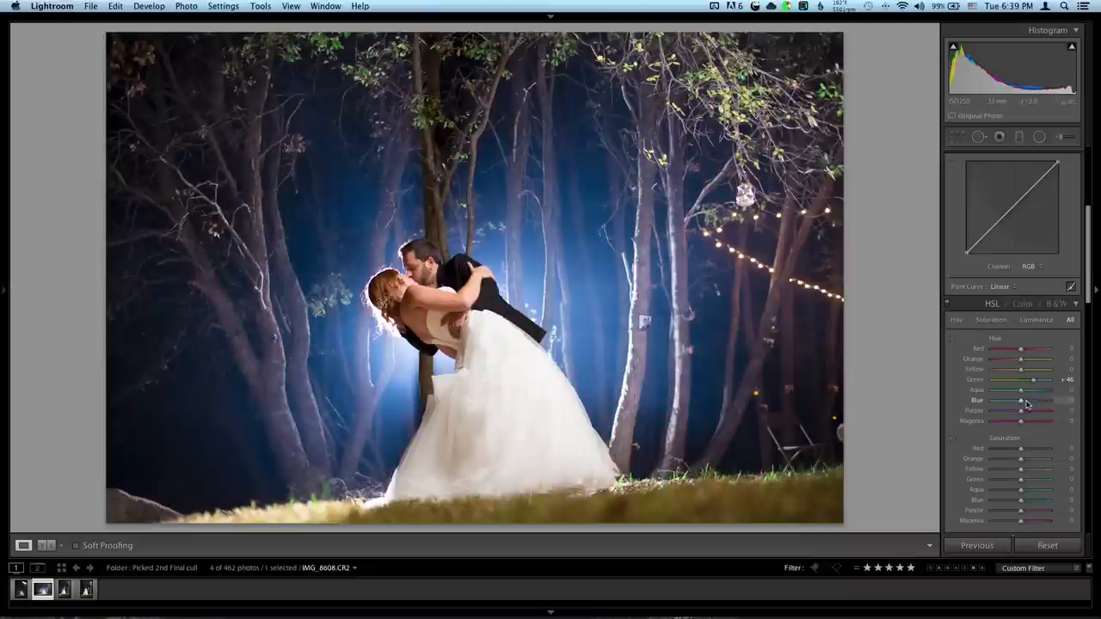
pyautogui.moveTo(1032, 399); pyautogui.dragTo(1015, 399)
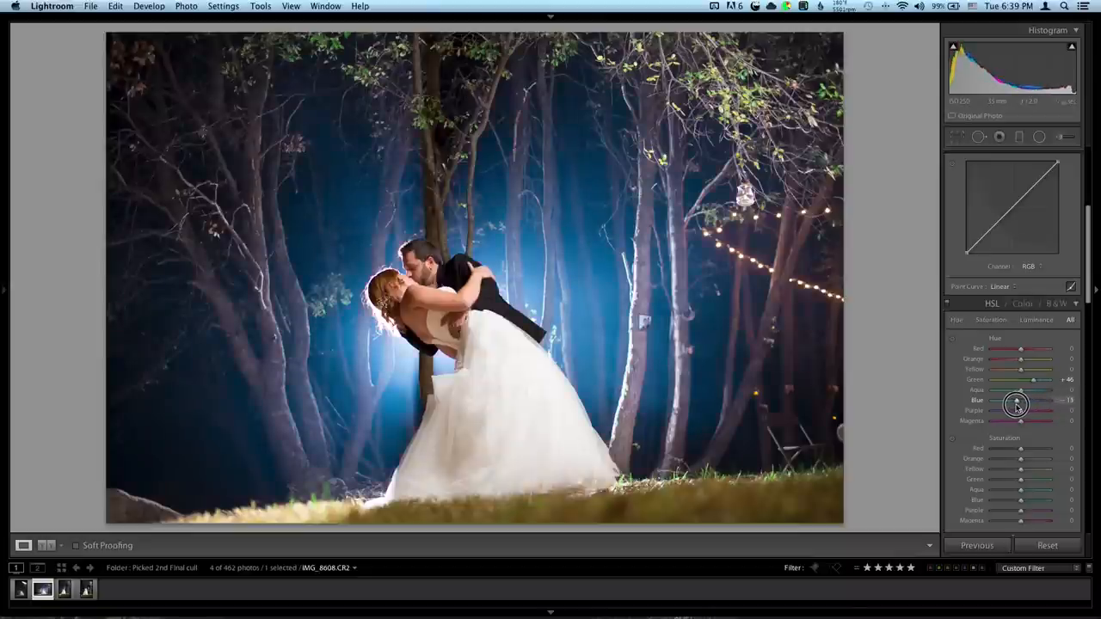
pyautogui.moveTo(1018, 399); pyautogui.dragTo(1013, 399)
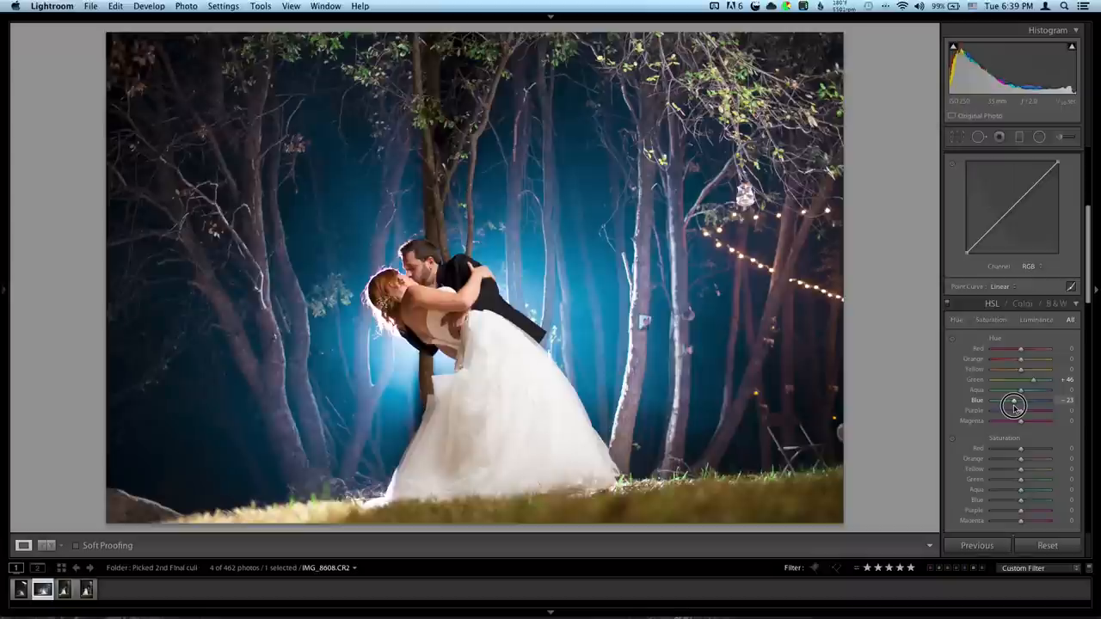
pyautogui.moveTo(1013, 406); pyautogui.dragTo(1019, 406)
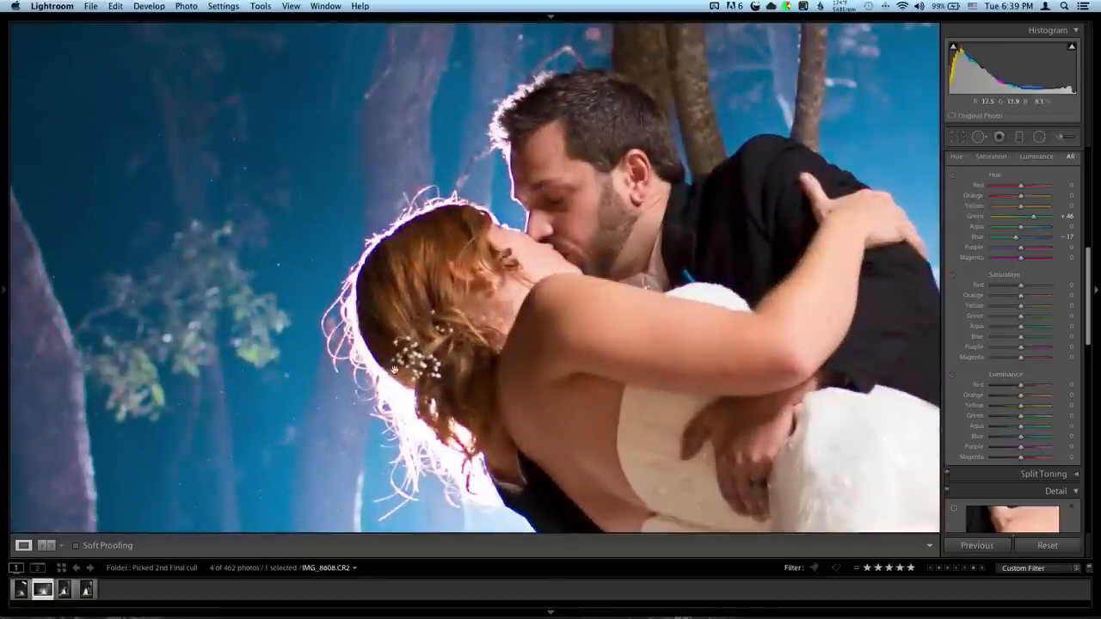
pyautogui.moveTo(867, 310)
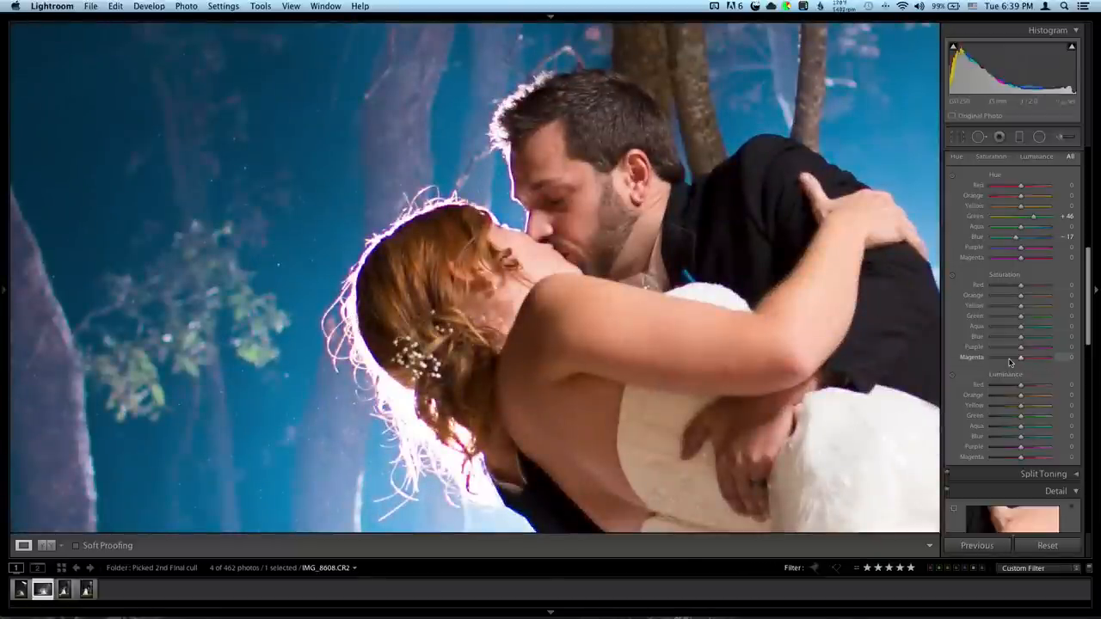
# - Lower Magenta and Purple saturation to mute leftover purple tones
pyautogui.moveTo(1020, 347); pyautogui.dragTo(991, 347)
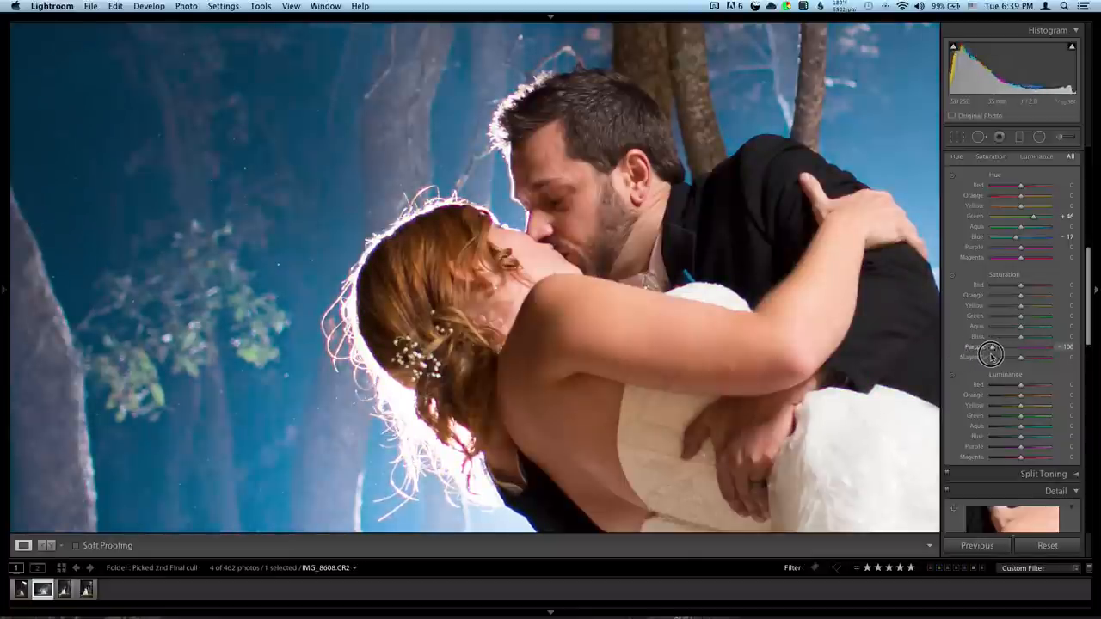
pyautogui.moveTo(991, 354); pyautogui.dragTo(1005, 351)
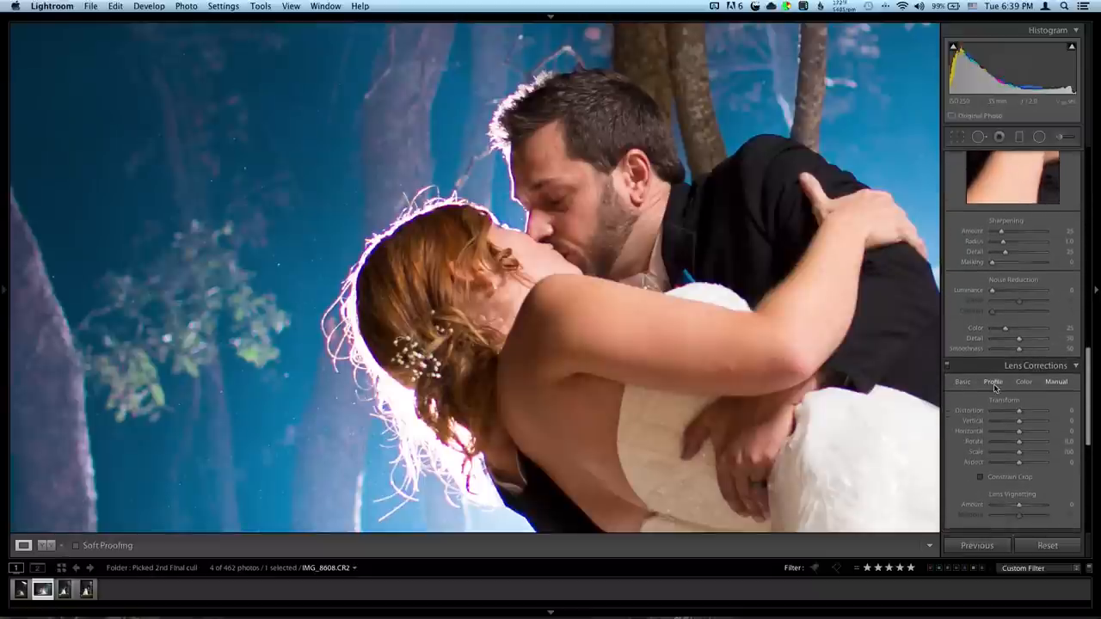
# - Enable Remove Chromatic Aberration and raise the purple Defringe amount for the backlit edges
pyautogui.click(964, 382)
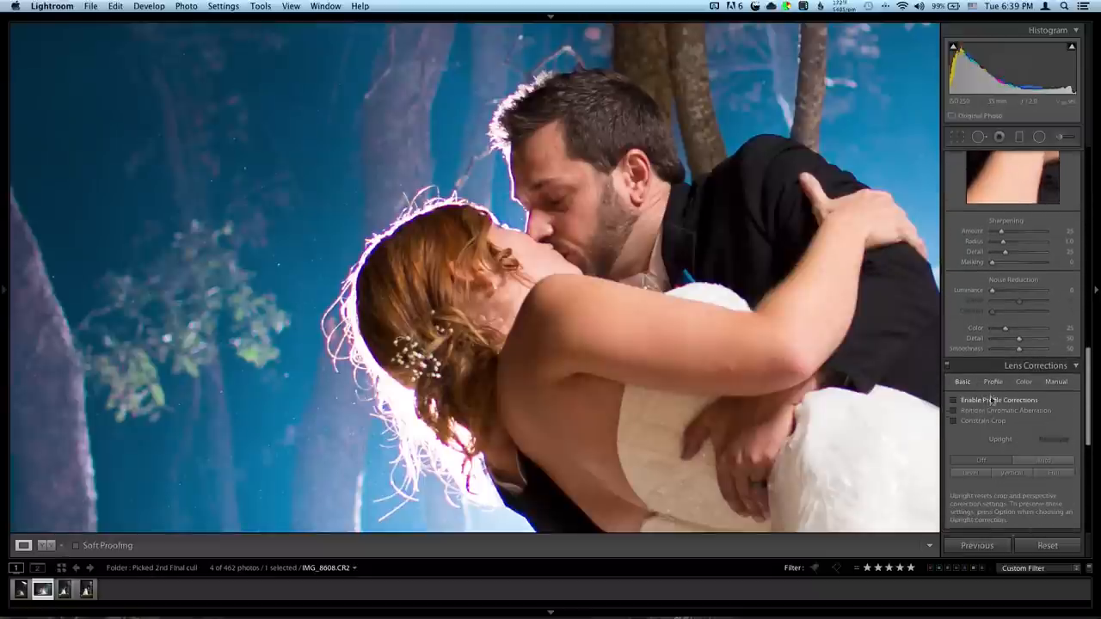
pyautogui.click(991, 382)
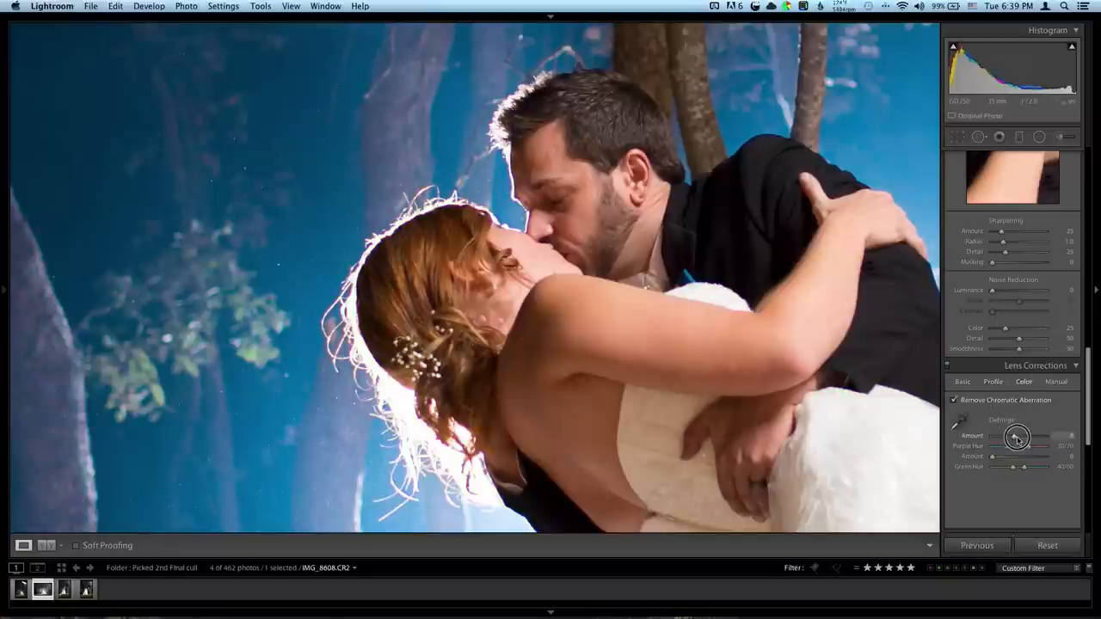
pyautogui.moveTo(1041, 440); pyautogui.dragTo(1013, 440)
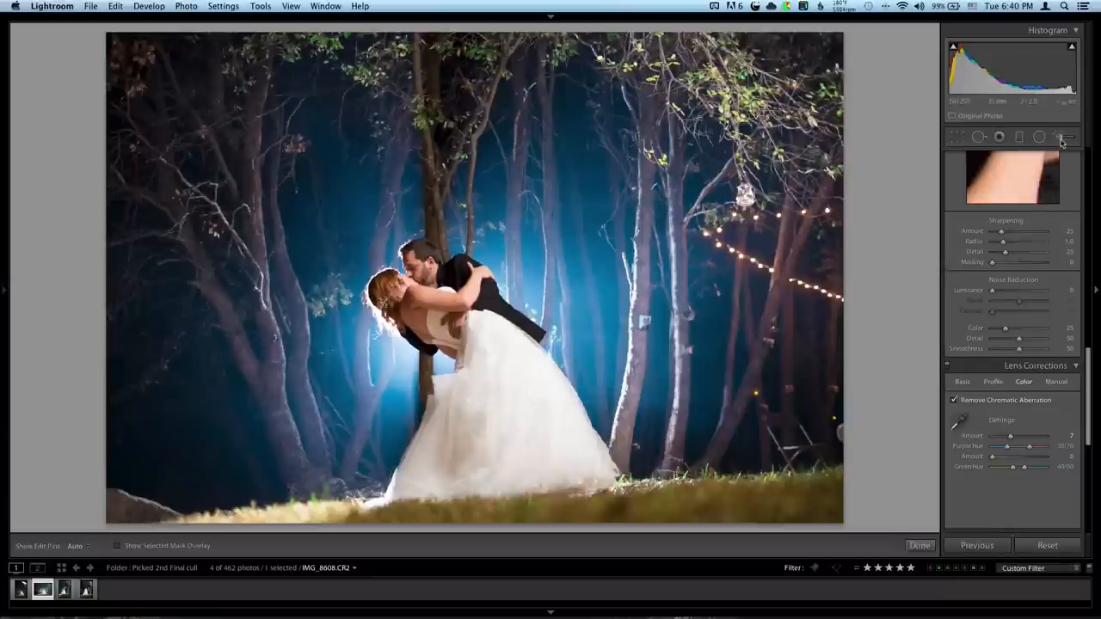
pyautogui.click(1063, 138)
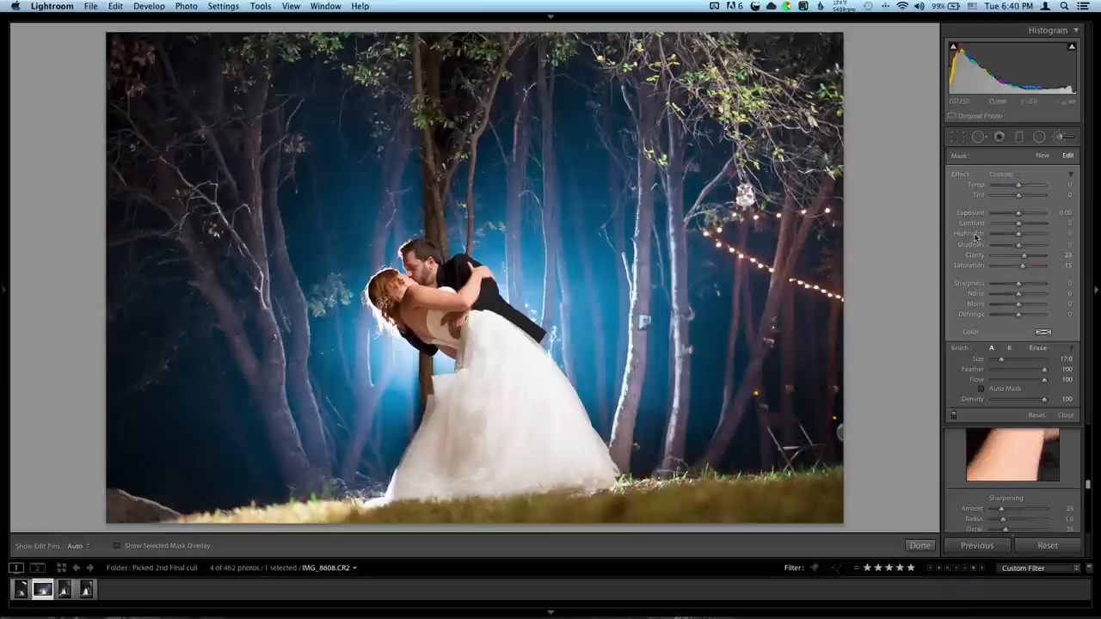
pyautogui.moveTo(1018, 196); pyautogui.dragTo(1029, 196)
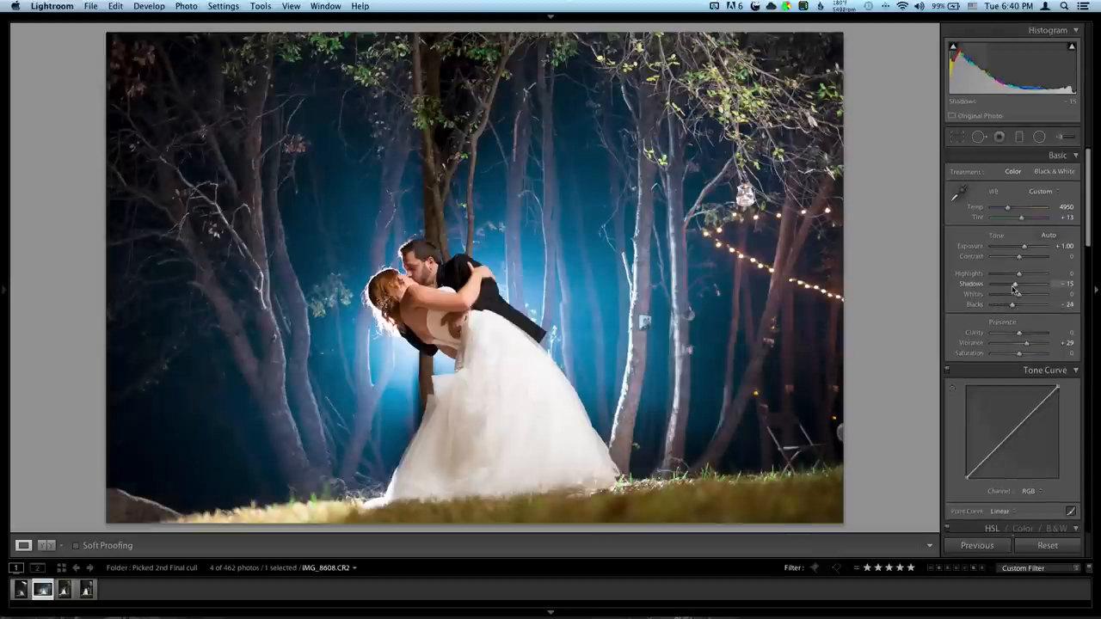
# - Fine-tune Shadows, Exposure and Contrast on the night portrait
pyautogui.moveTo(1018, 284); pyautogui.dragTo(1011, 284)
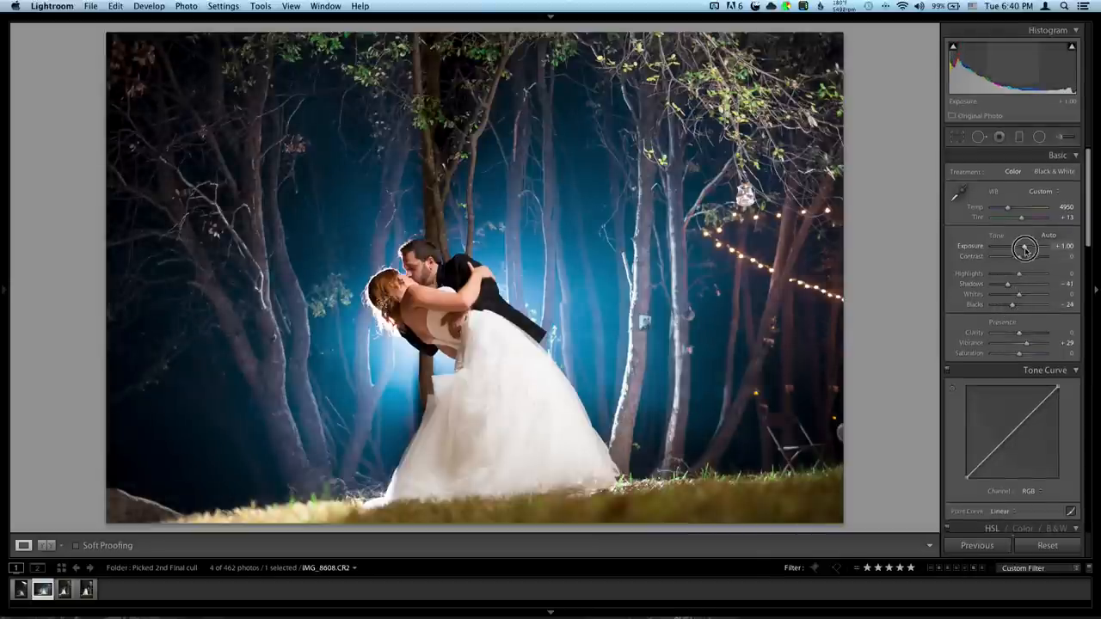
pyautogui.moveTo(1023, 248); pyautogui.dragTo(1029, 247)
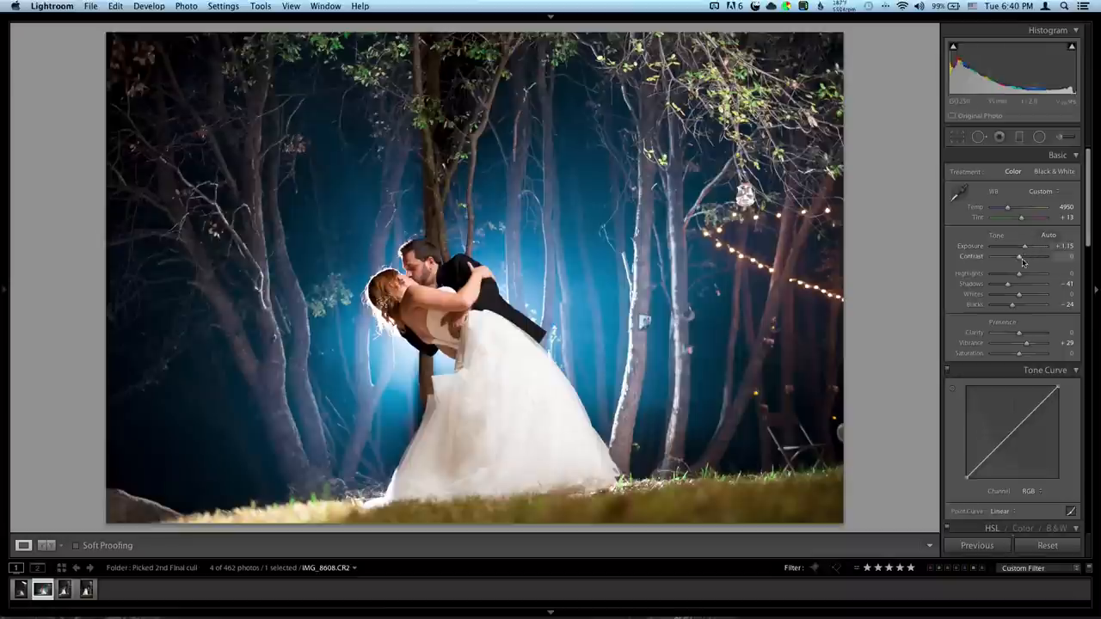
pyautogui.moveTo(1018, 257); pyautogui.dragTo(1028, 256)
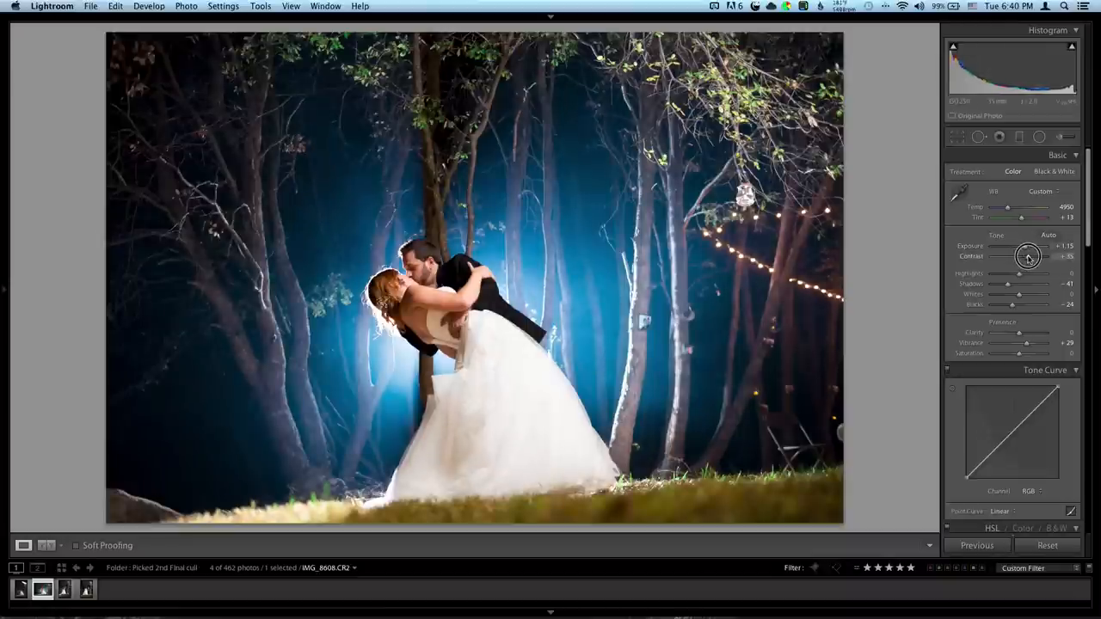
pyautogui.moveTo(1058, 257); pyautogui.dragTo(1018, 256)
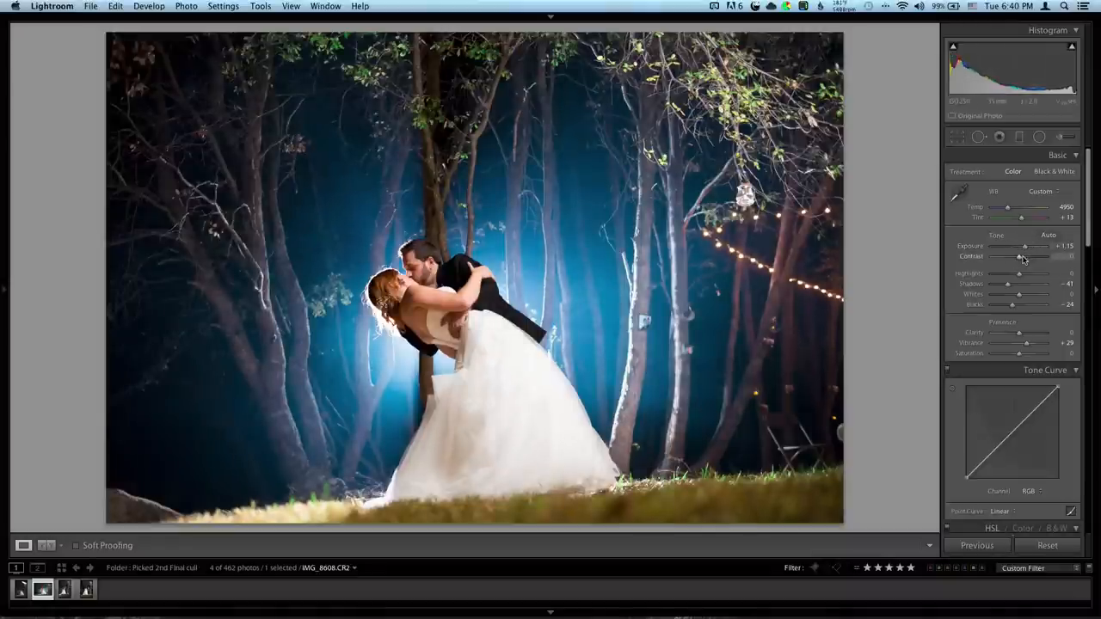
pyautogui.moveTo(1018, 257); pyautogui.dragTo(1024, 256)
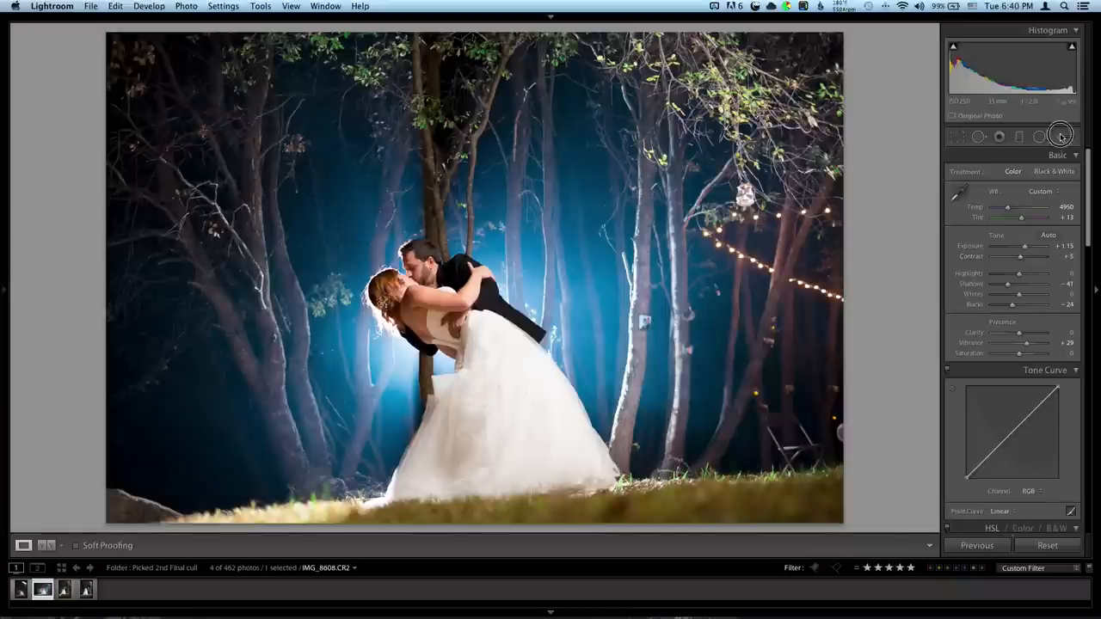
pyautogui.click(1064, 136)
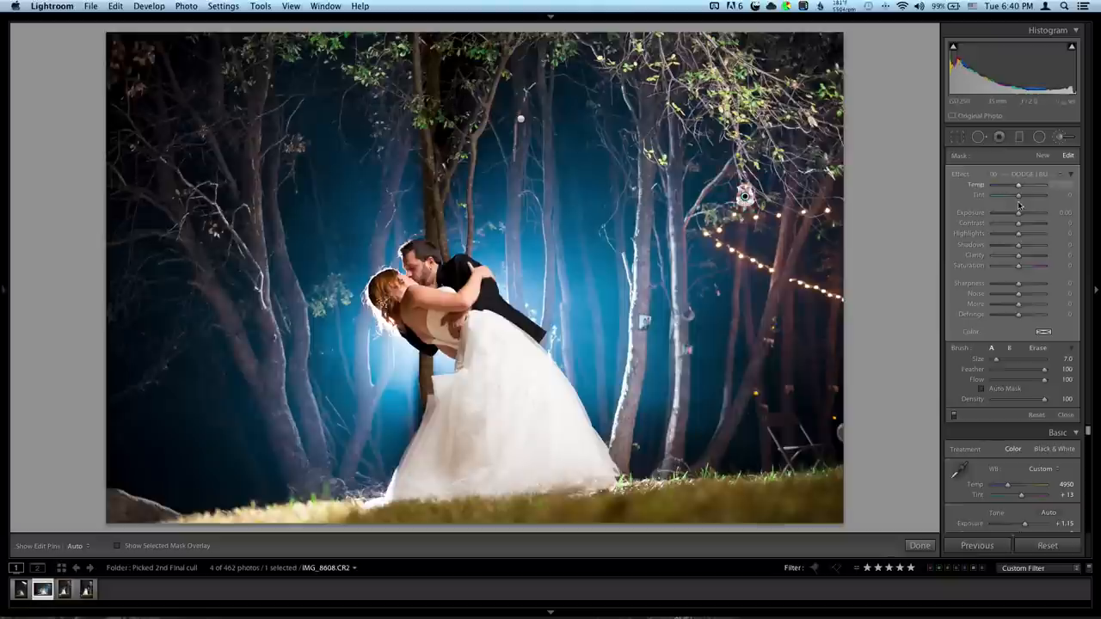
pyautogui.moveTo(1014, 185); pyautogui.dragTo(1028, 186)
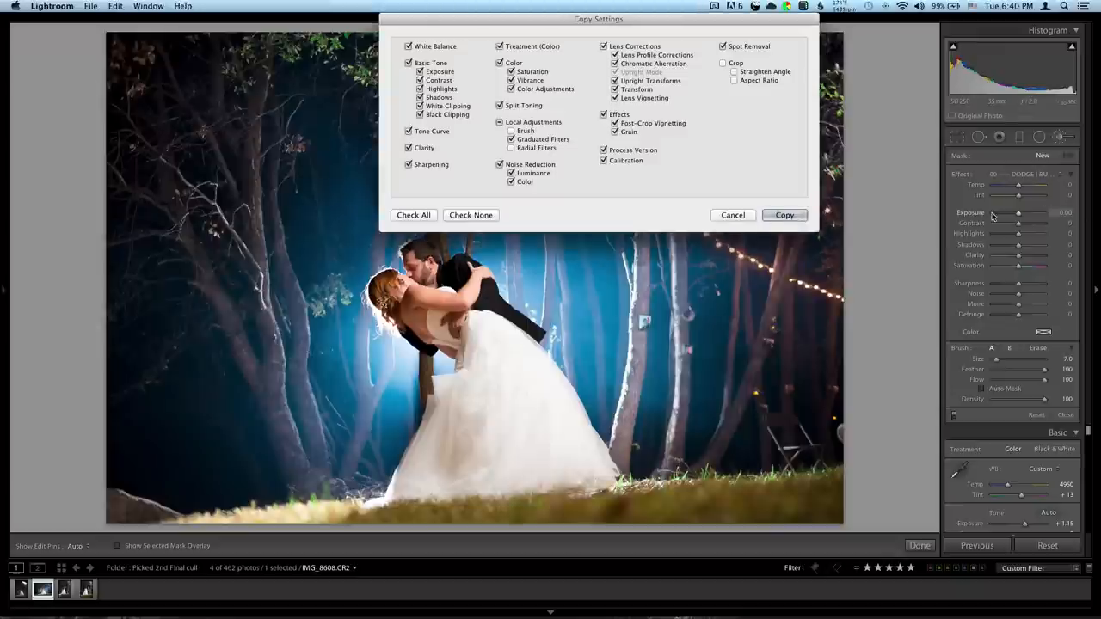
# - Copy the portrait's develop settings, including chromatic aberration removal
pyautogui.click(785, 215)
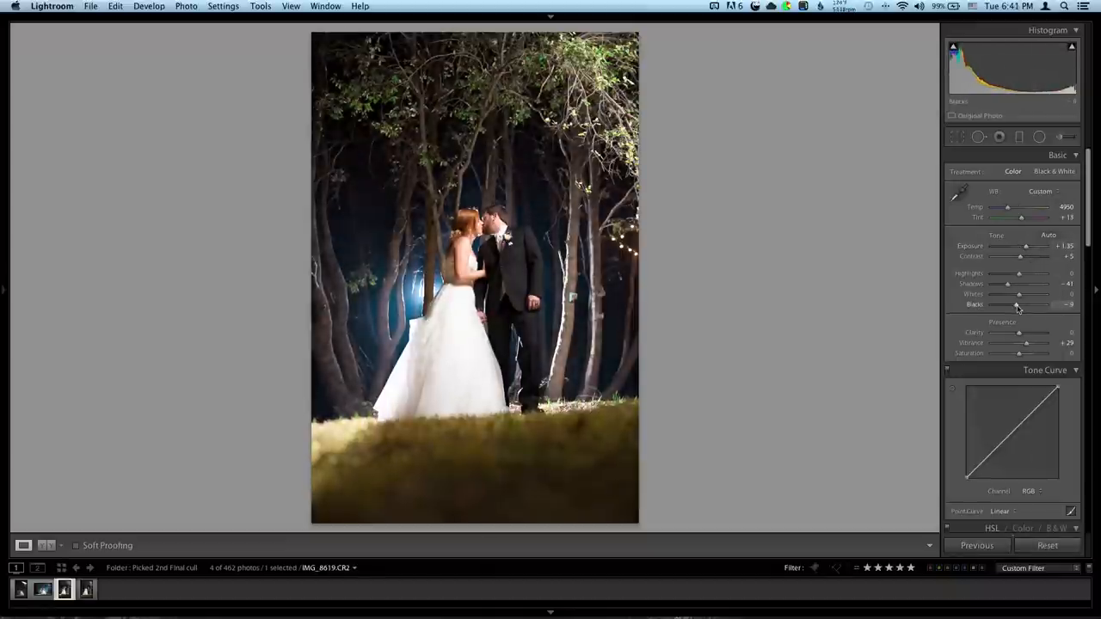
# - Adjust Whites on the pasted portrait, then Vibrance and Shadows on the next one
pyautogui.moveTo(1032, 248); pyautogui.dragTo(1025, 248)
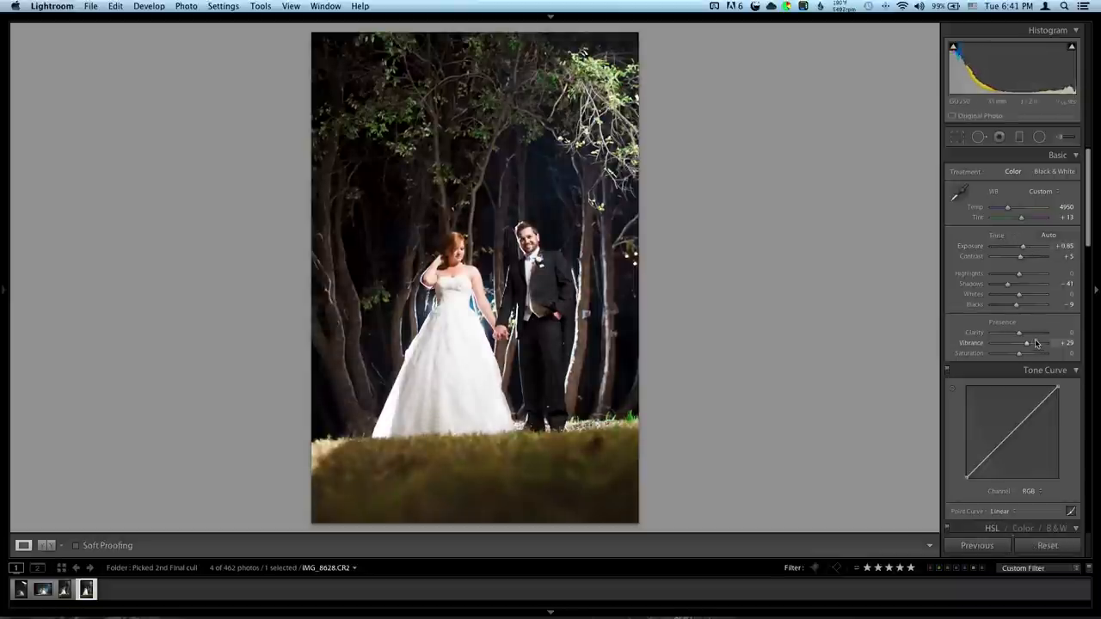
pyautogui.moveTo(1006, 283); pyautogui.dragTo(1023, 284)
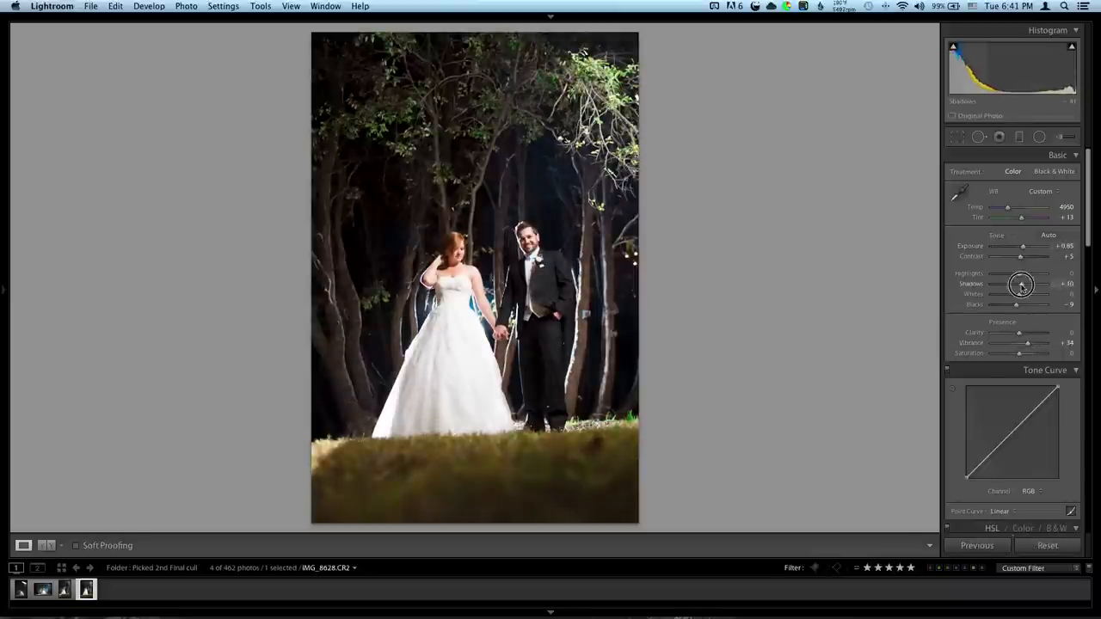
pyautogui.moveTo(1041, 283); pyautogui.dragTo(1015, 284)
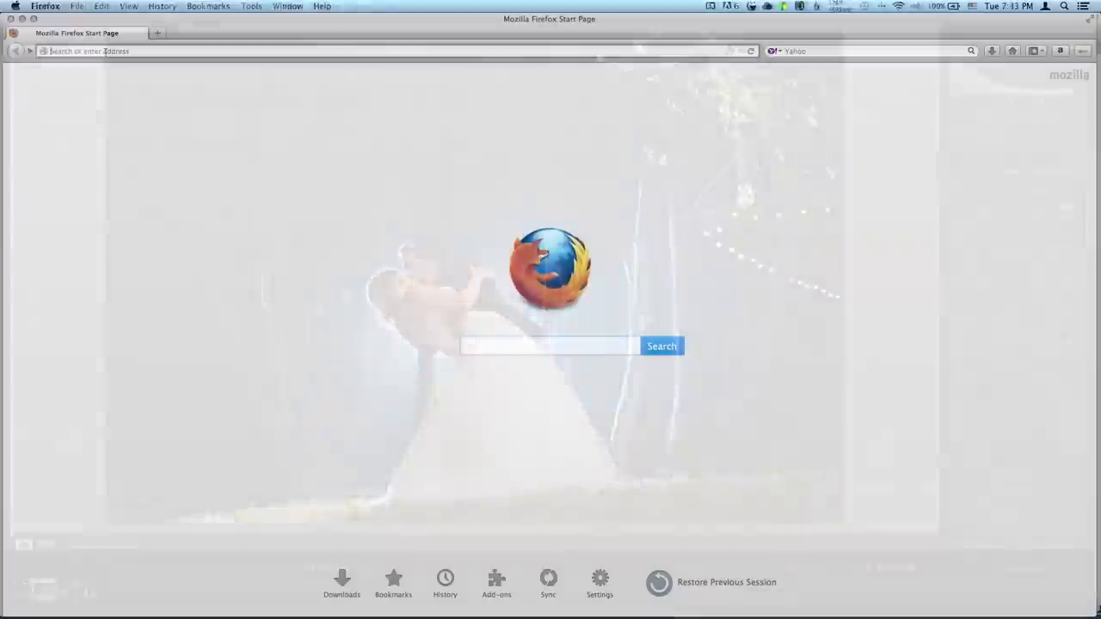
# - Navigate to blog.davidjamesvisuals.com, landing on the Yosemite wedding post
pyautogui.write('blog.davidjam')
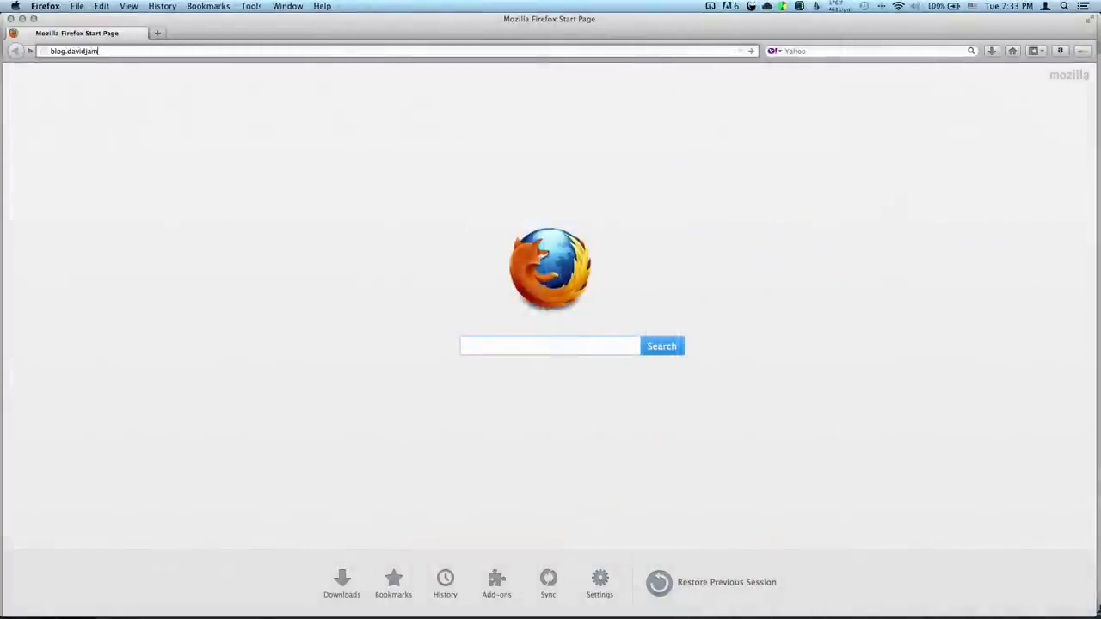
pyautogui.write('esvisuals.com')
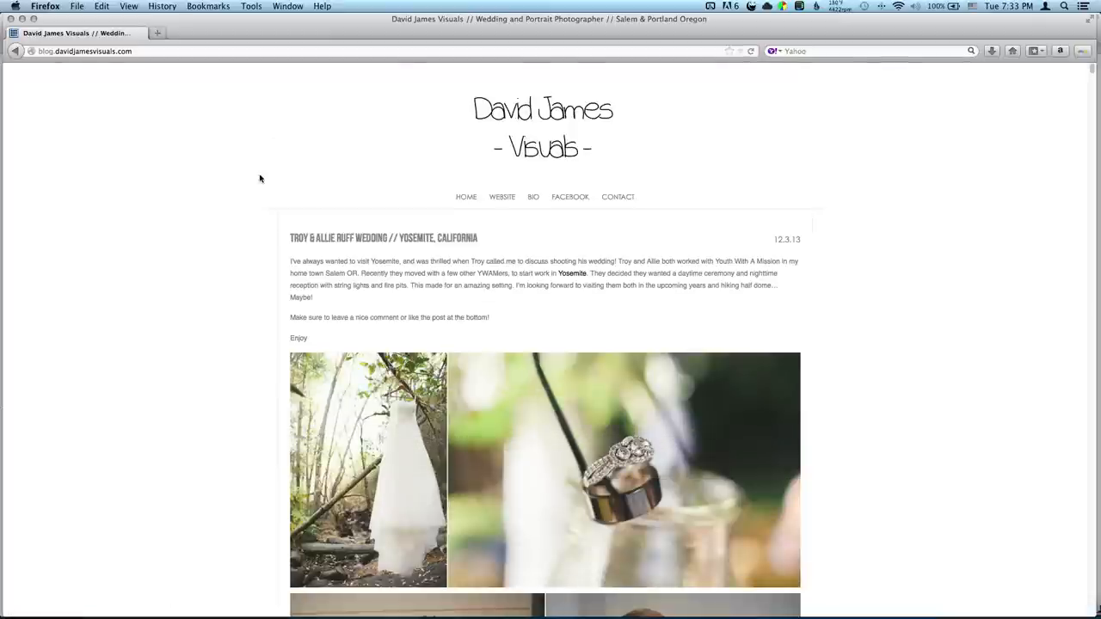
# - Scroll through the Yosemite wedding photos down to the Half Moon Bay wedding post
pyautogui.scroll(-3)
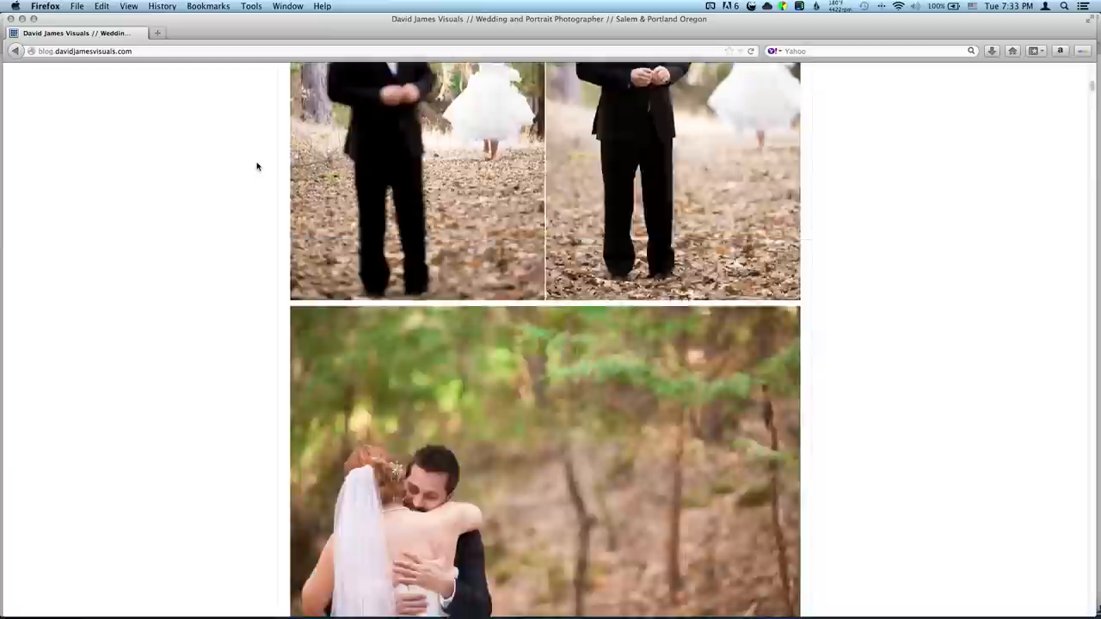
pyautogui.scroll(-3)
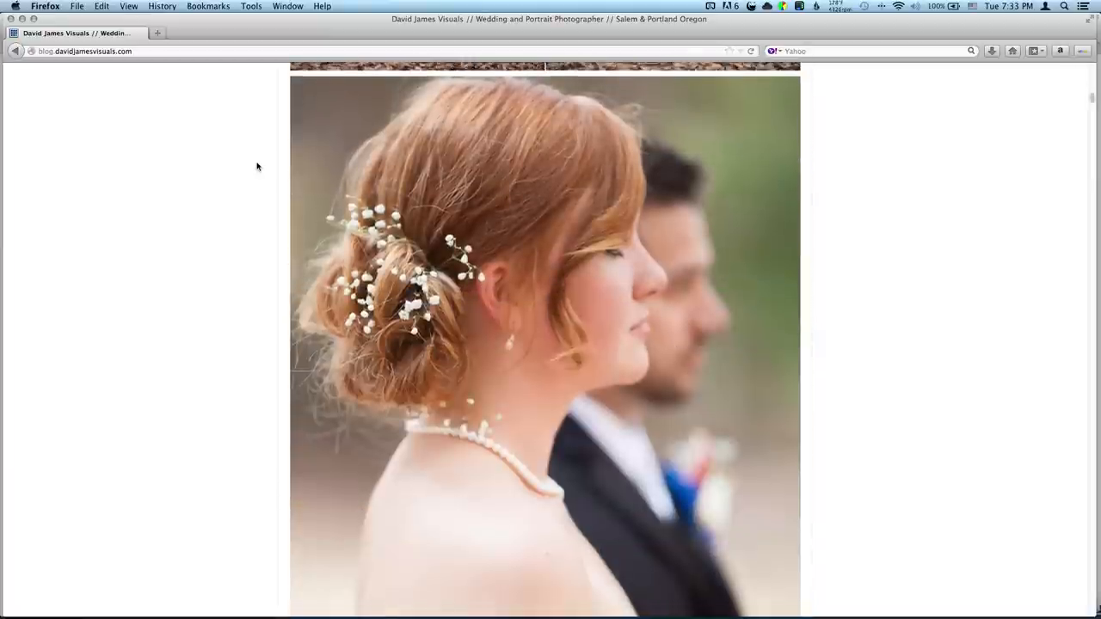
pyautogui.scroll(-3)
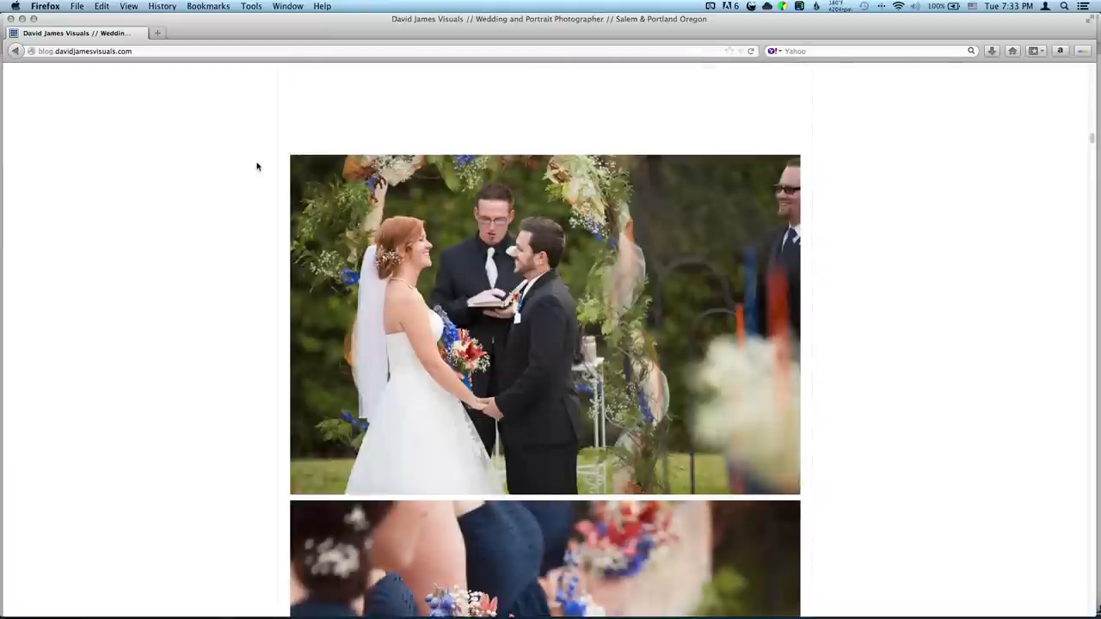
pyautogui.scroll(-3)
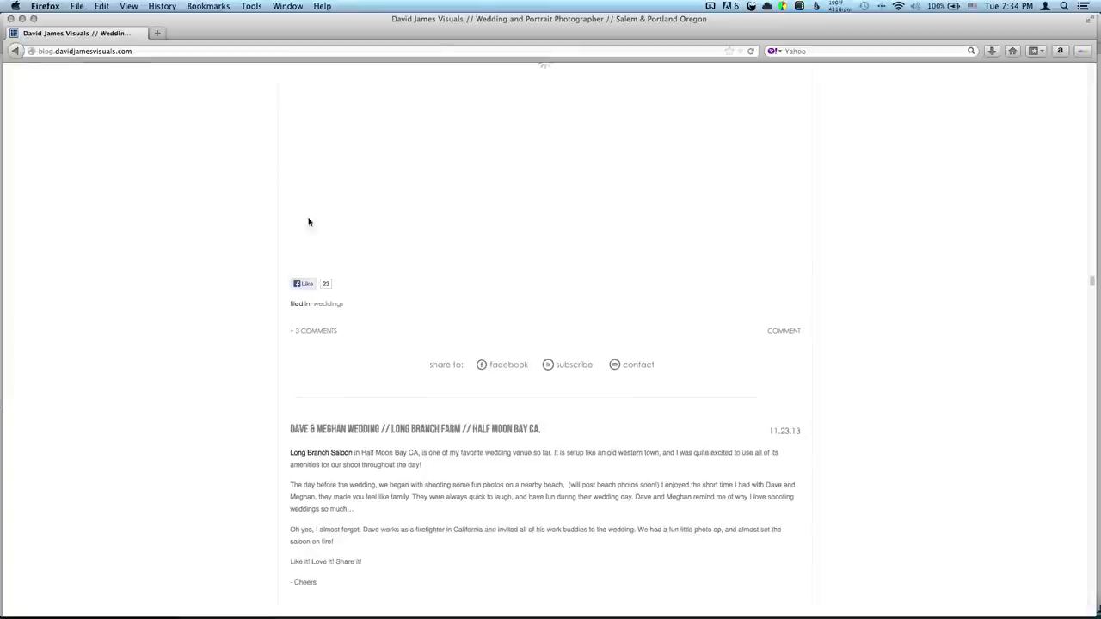